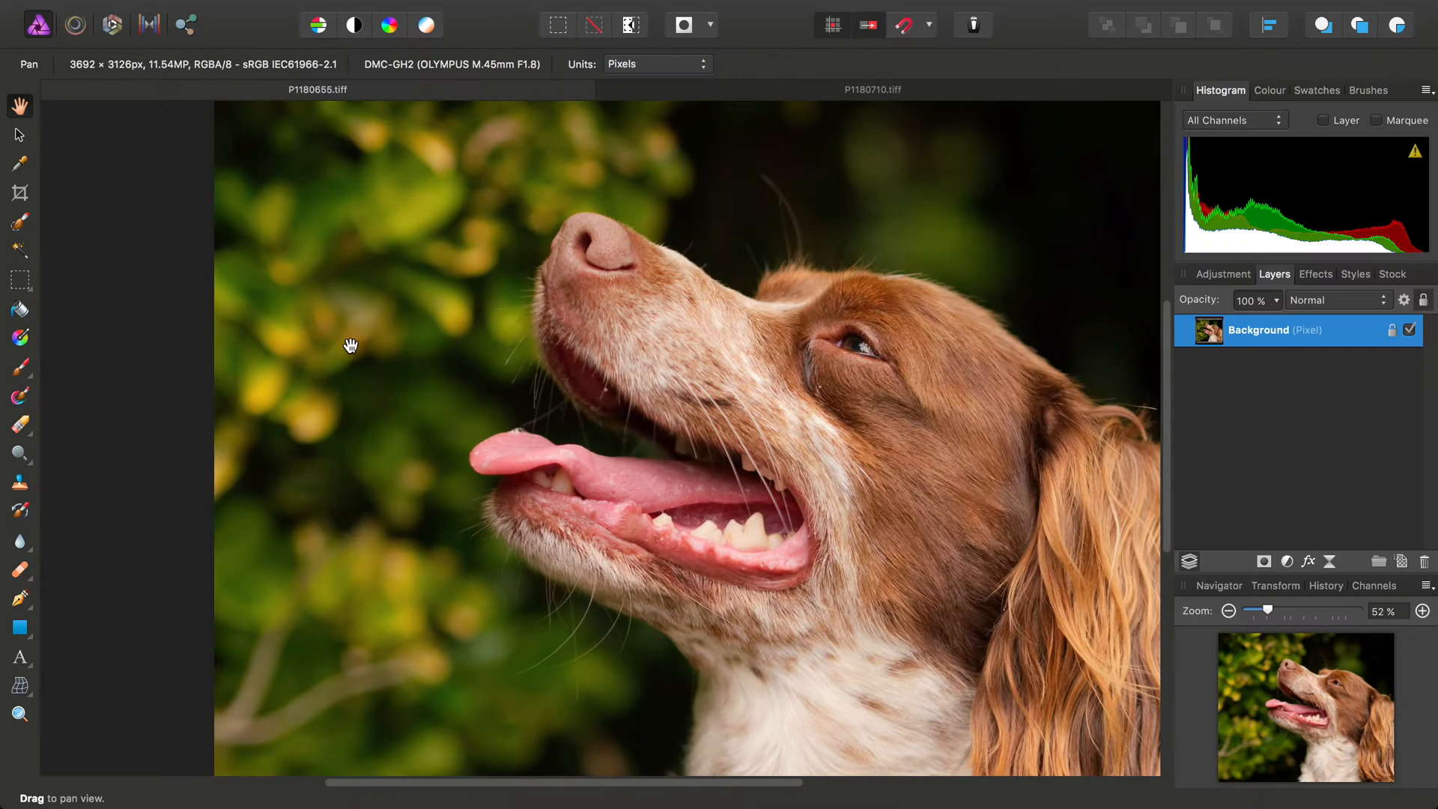
Duplicate the dog photo's Background pixel layer via Layer > Duplicate
left_click_drag(350, 344, 513, 436)
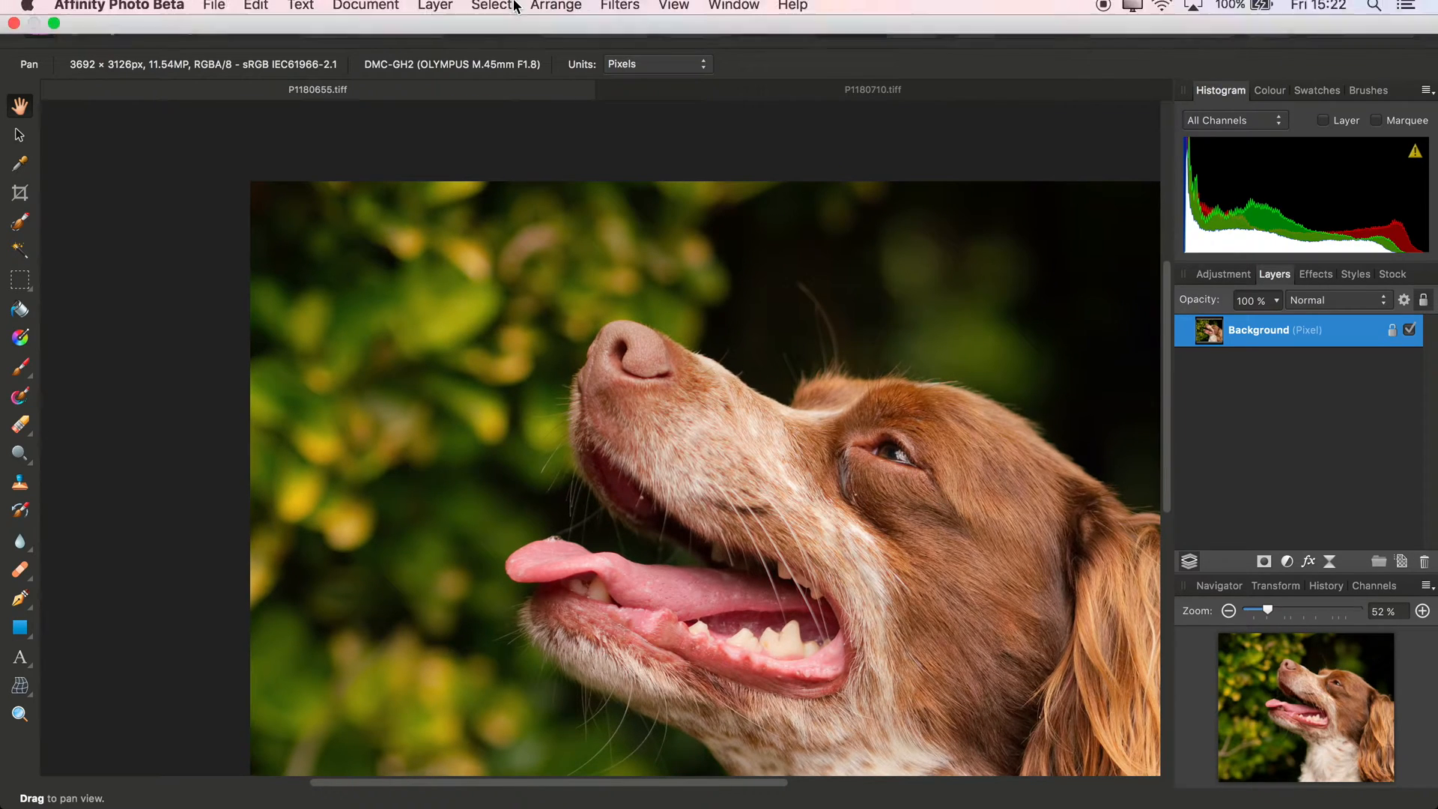
left_click(434, 8)
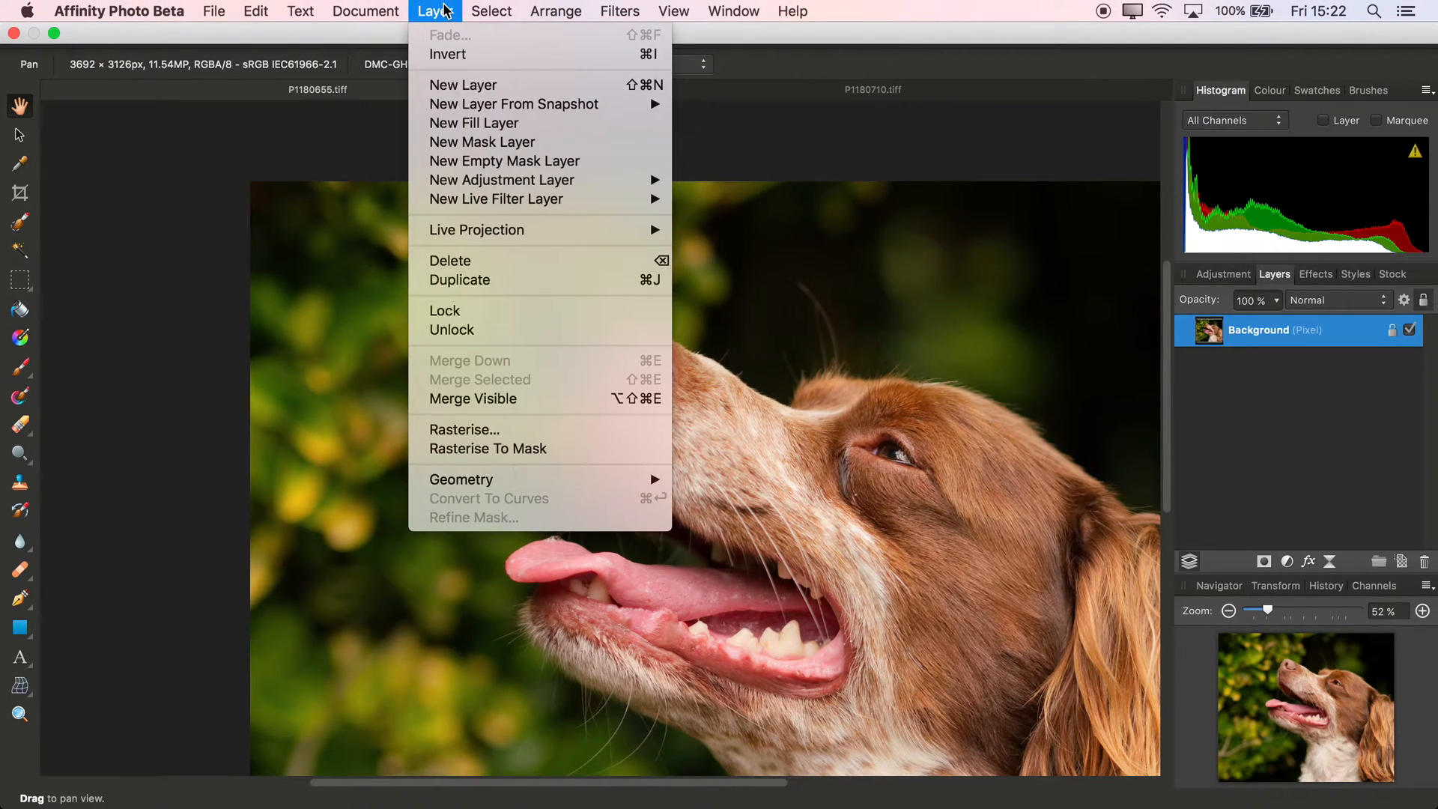
left_click(459, 280)
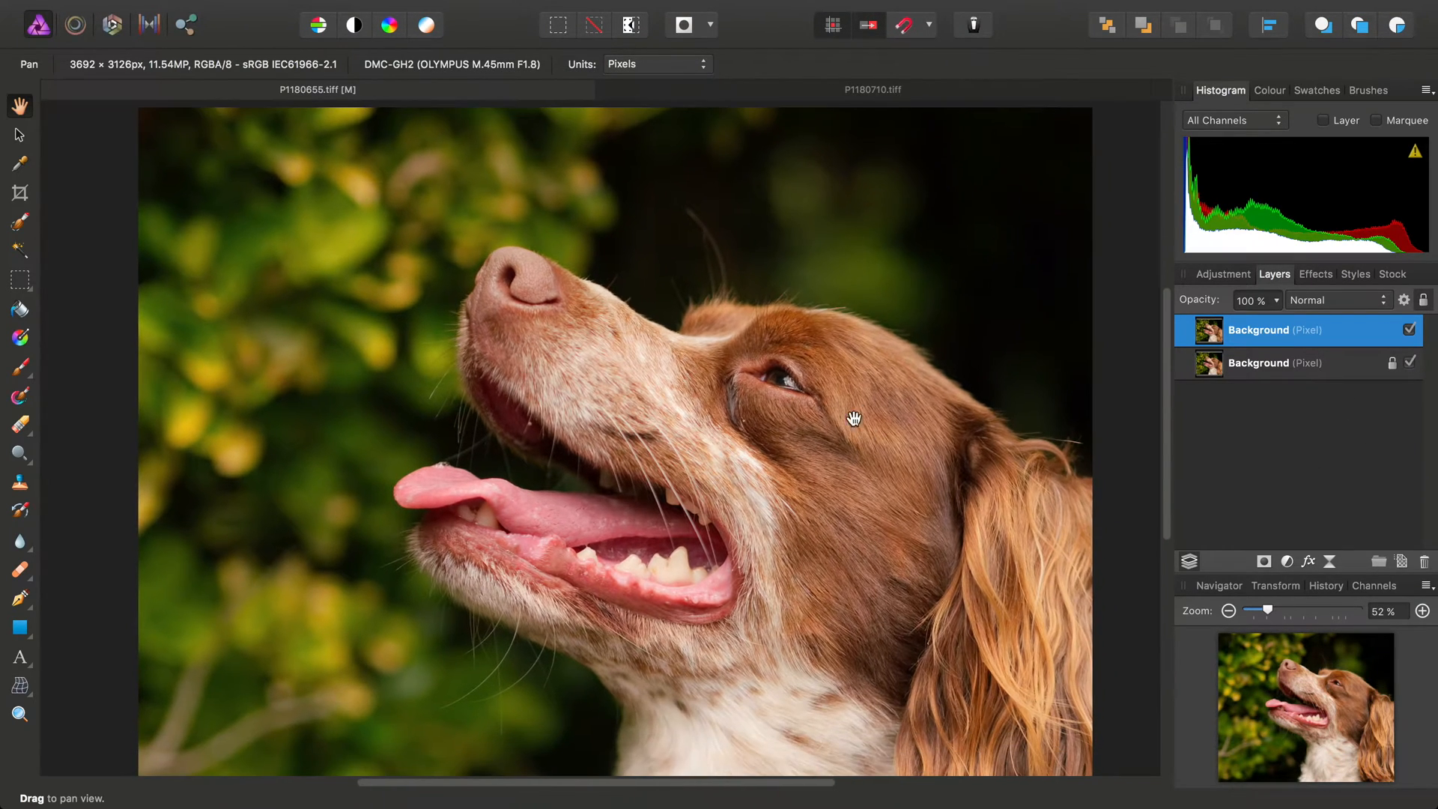
Apply a circular Maximum blur with an 80 px radius to the duplicate layer
left_click(620, 11)
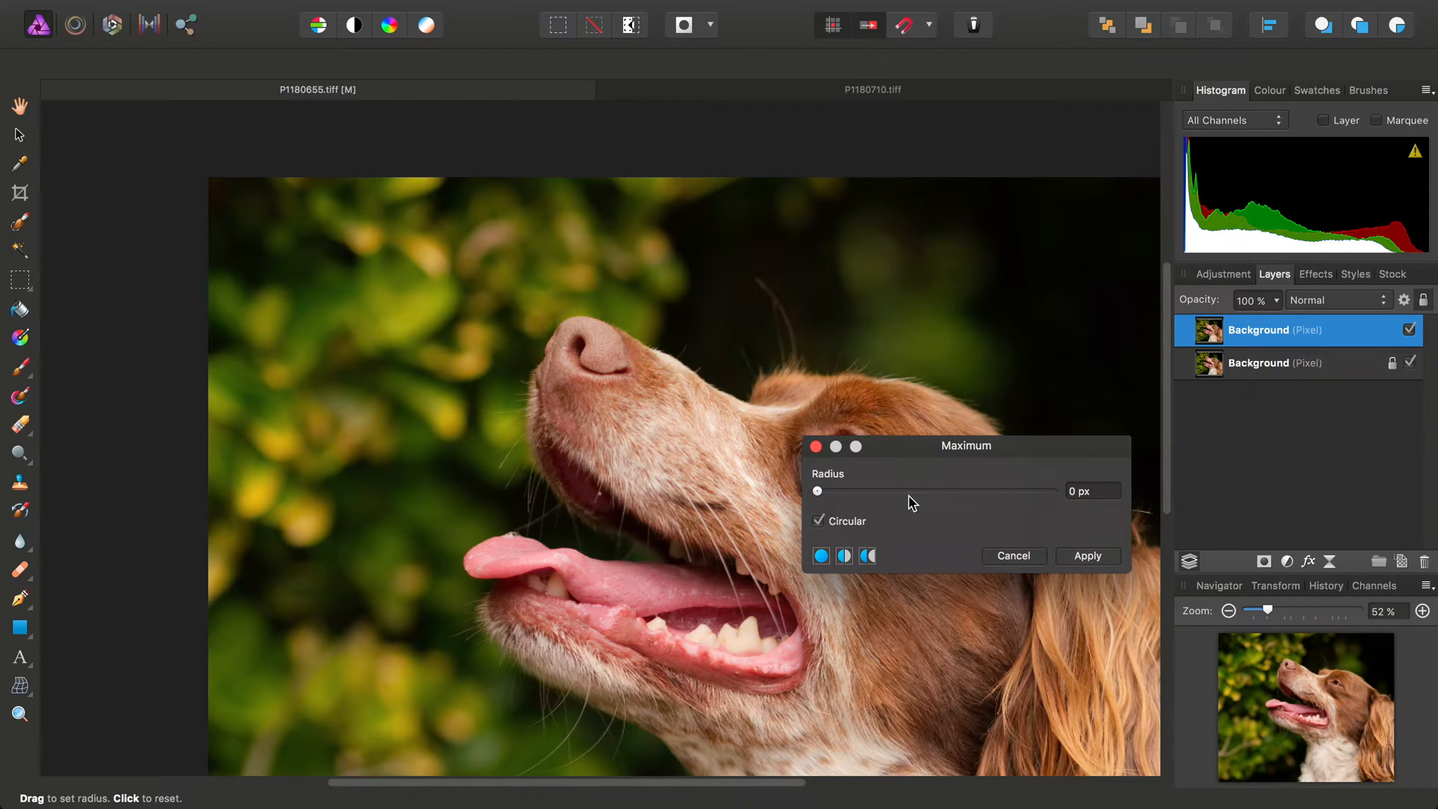
left_click_drag(817, 491, 992, 490)
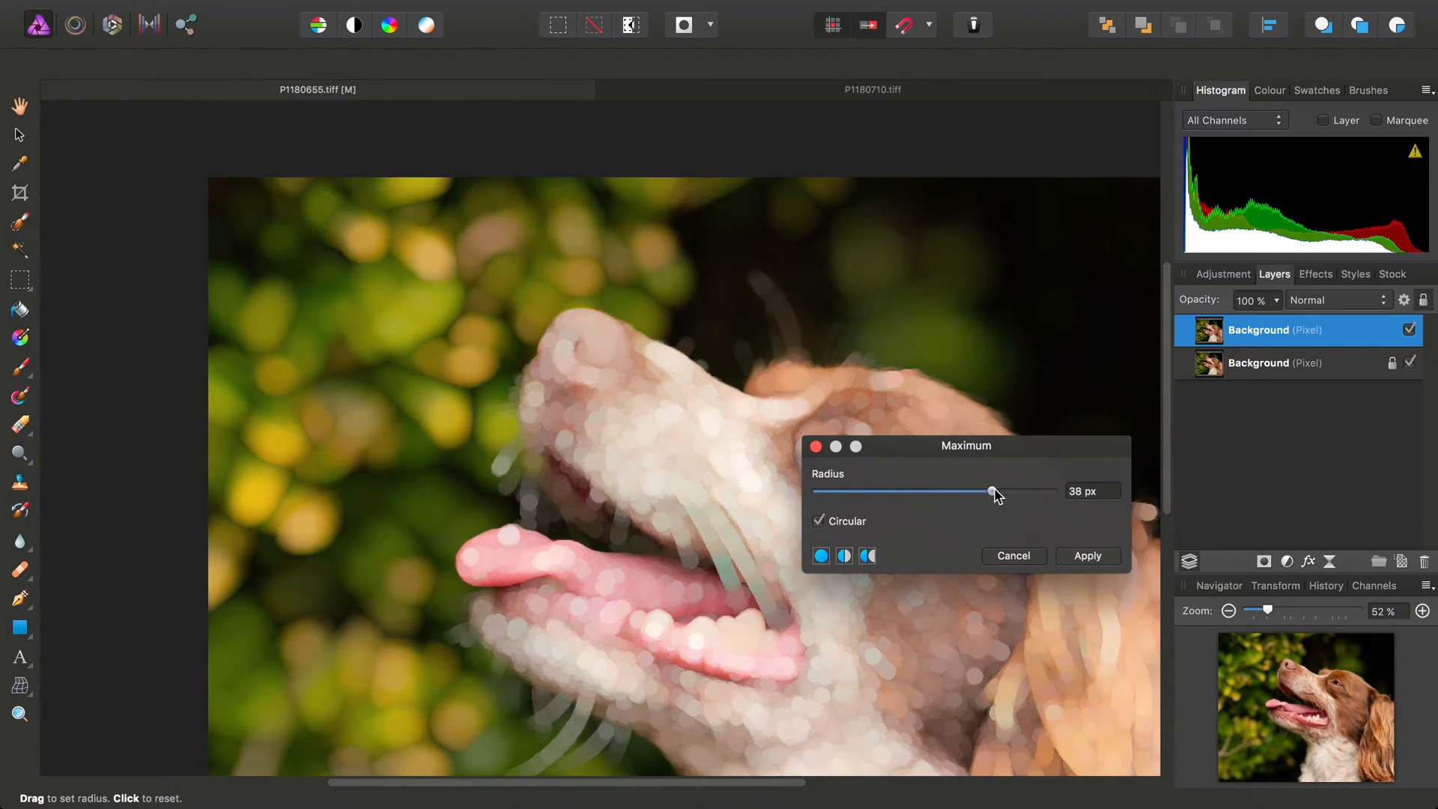
left_click_drag(990, 490, 1035, 491)
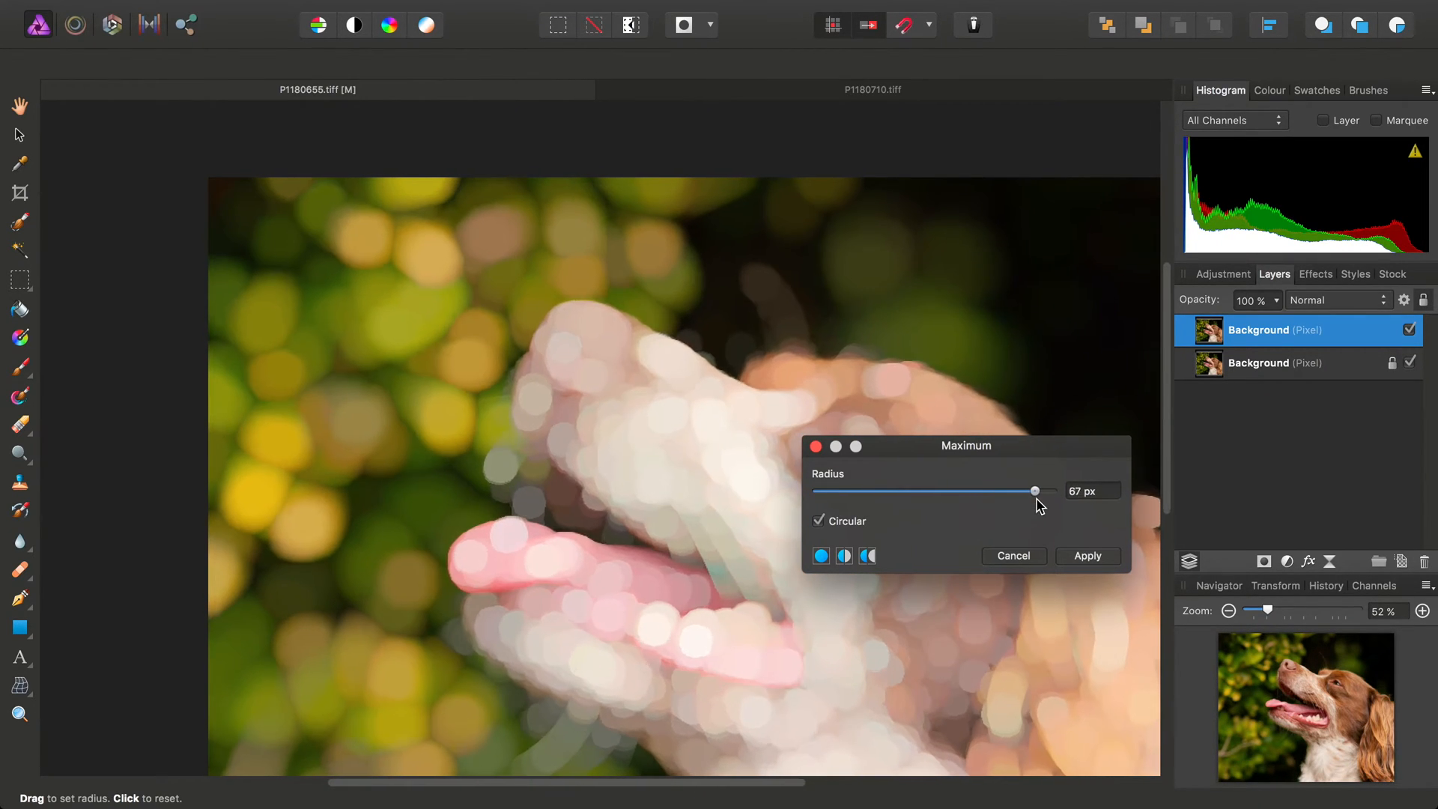
left_click_drag(1034, 490, 1041, 490)
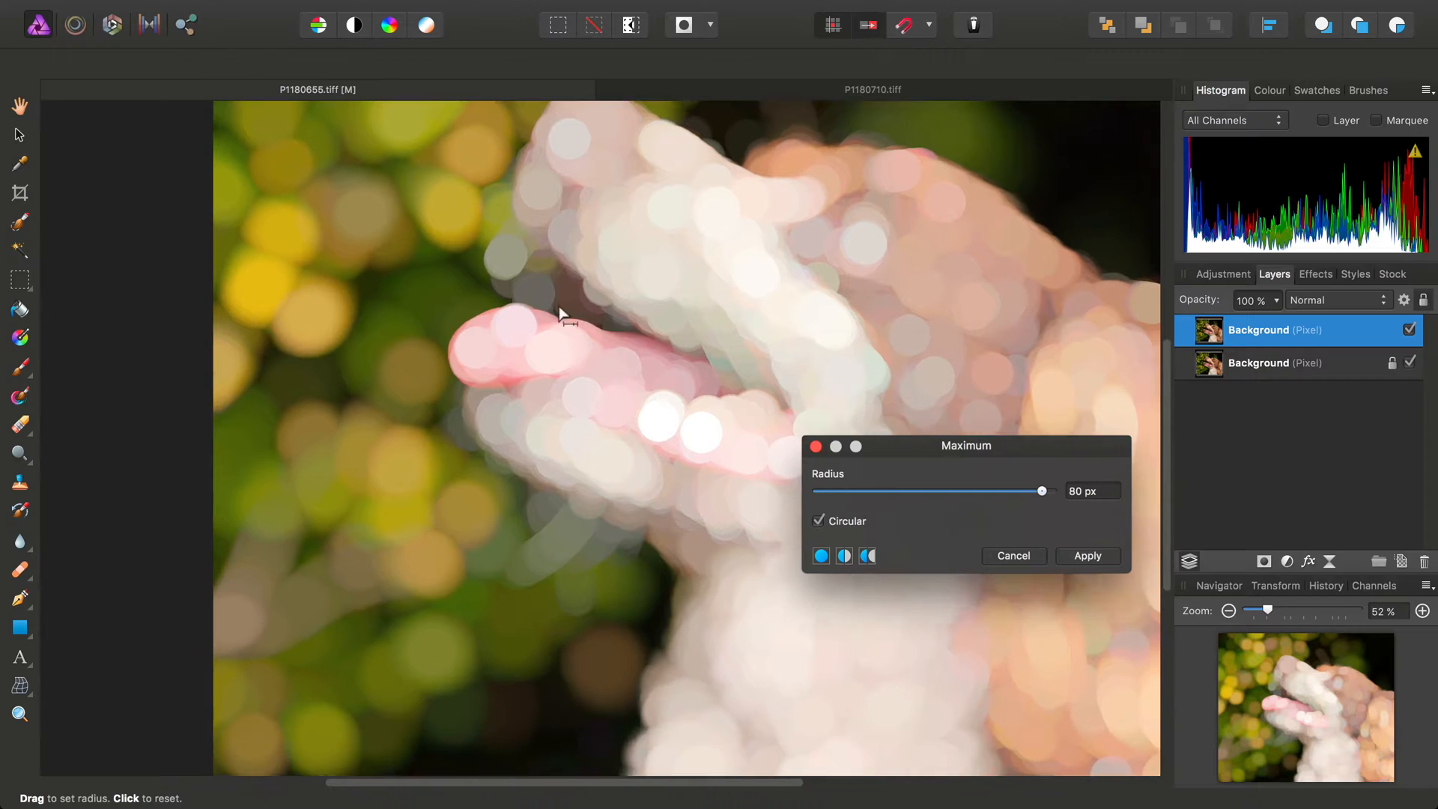
left_click(1087, 556)
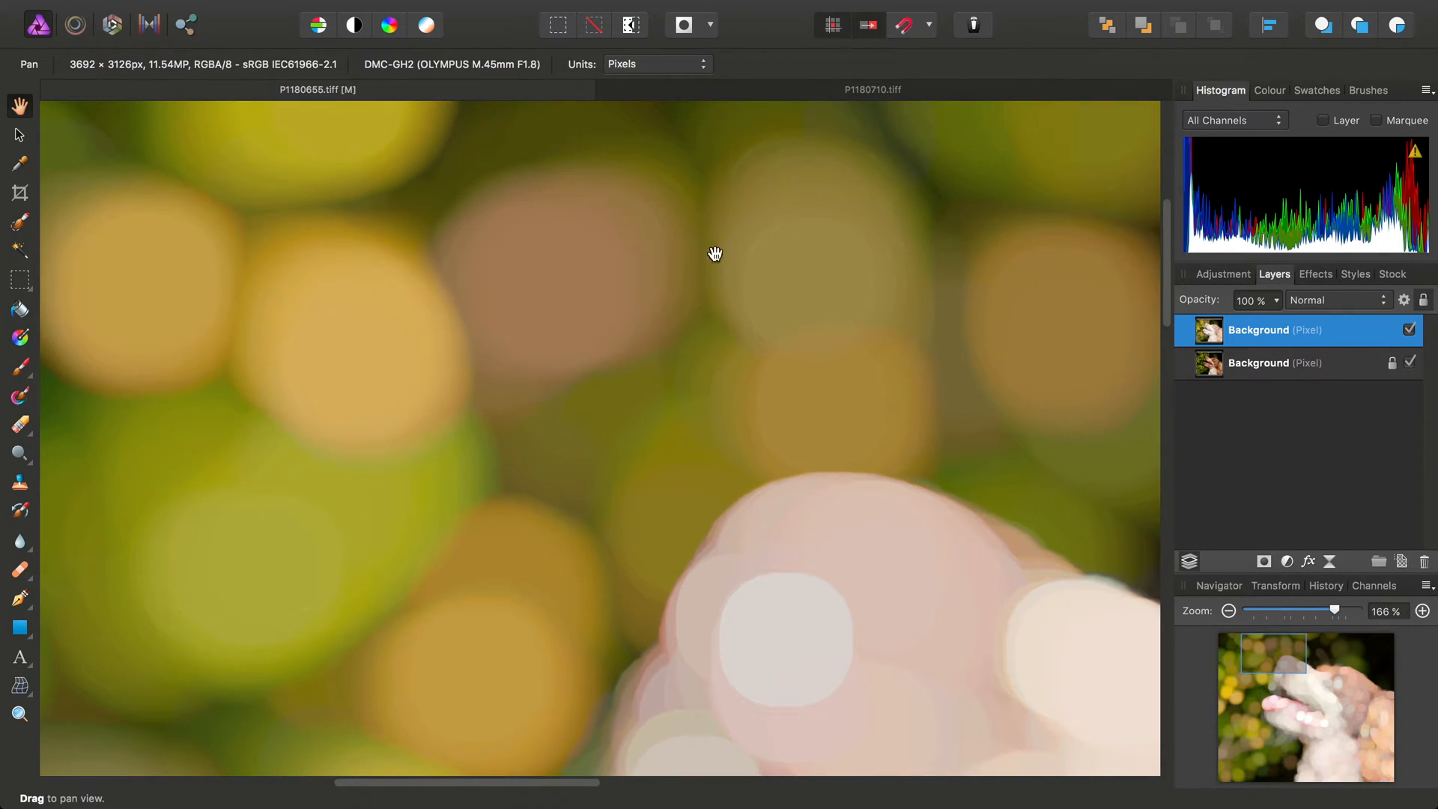
left_click_drag(716, 253, 594, 229)
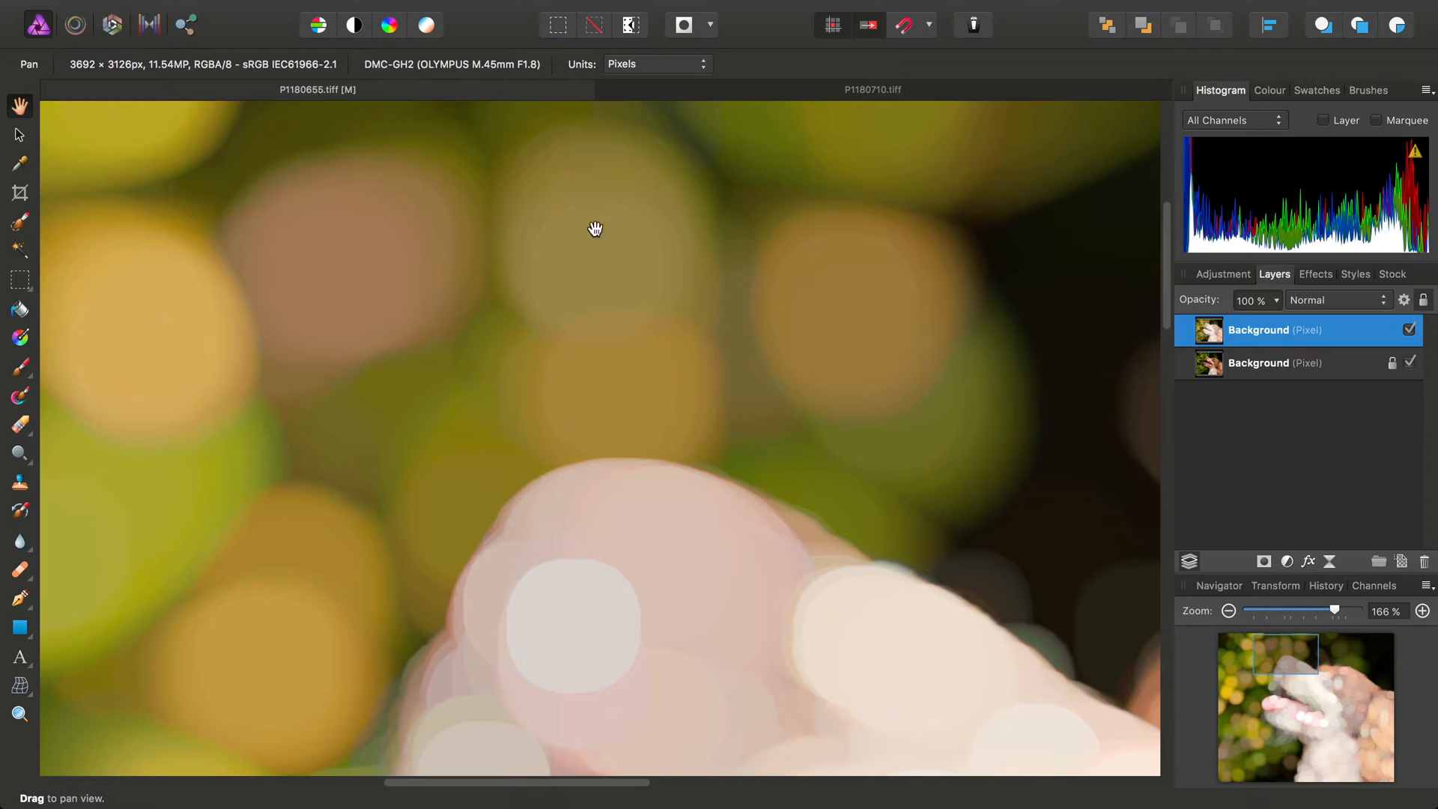
left_click_drag(594, 229, 712, 477)
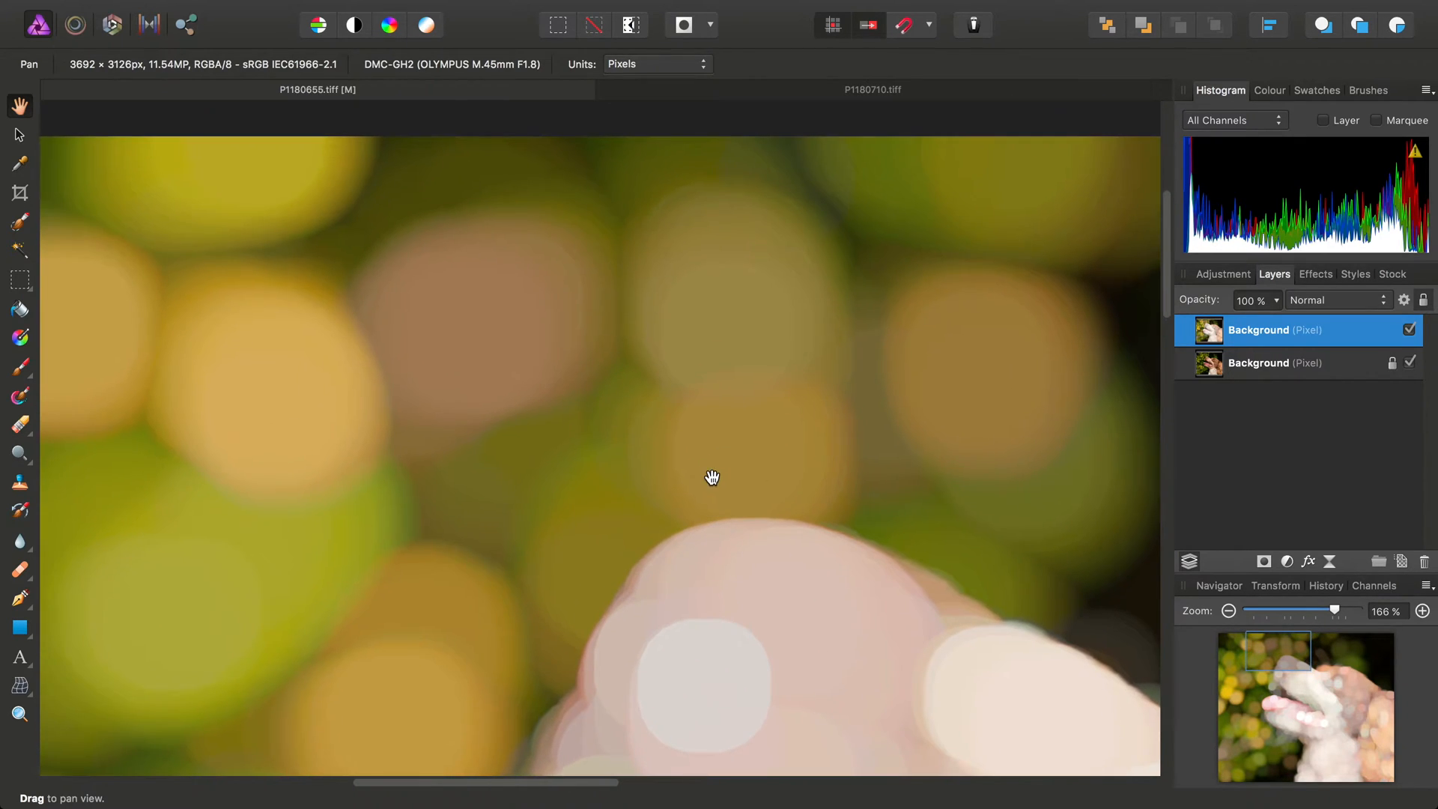
left_click(620, 11)
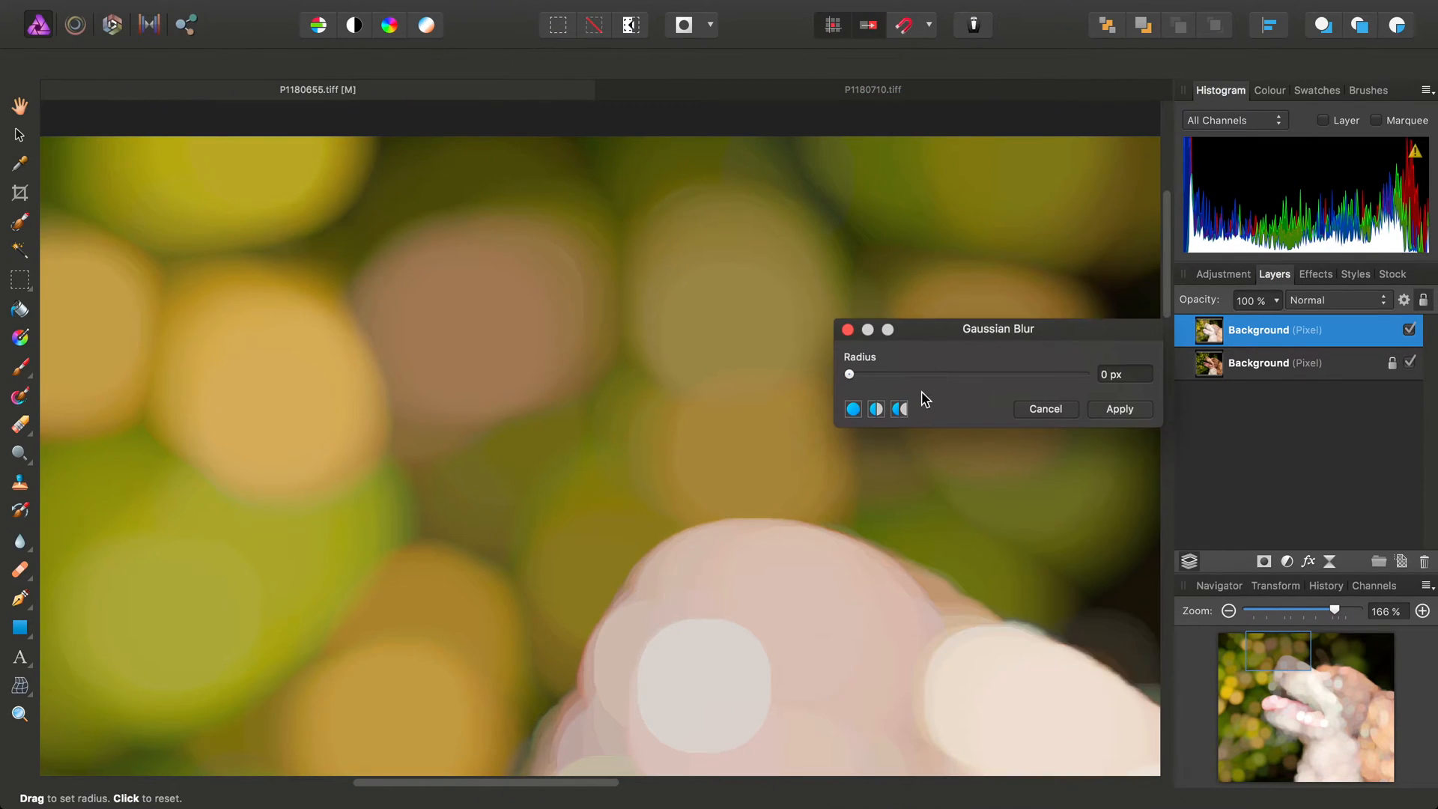
Apply a Gaussian blur of about 11.8 px radius to the bokeh layer
left_click_drag(848, 375, 964, 374)
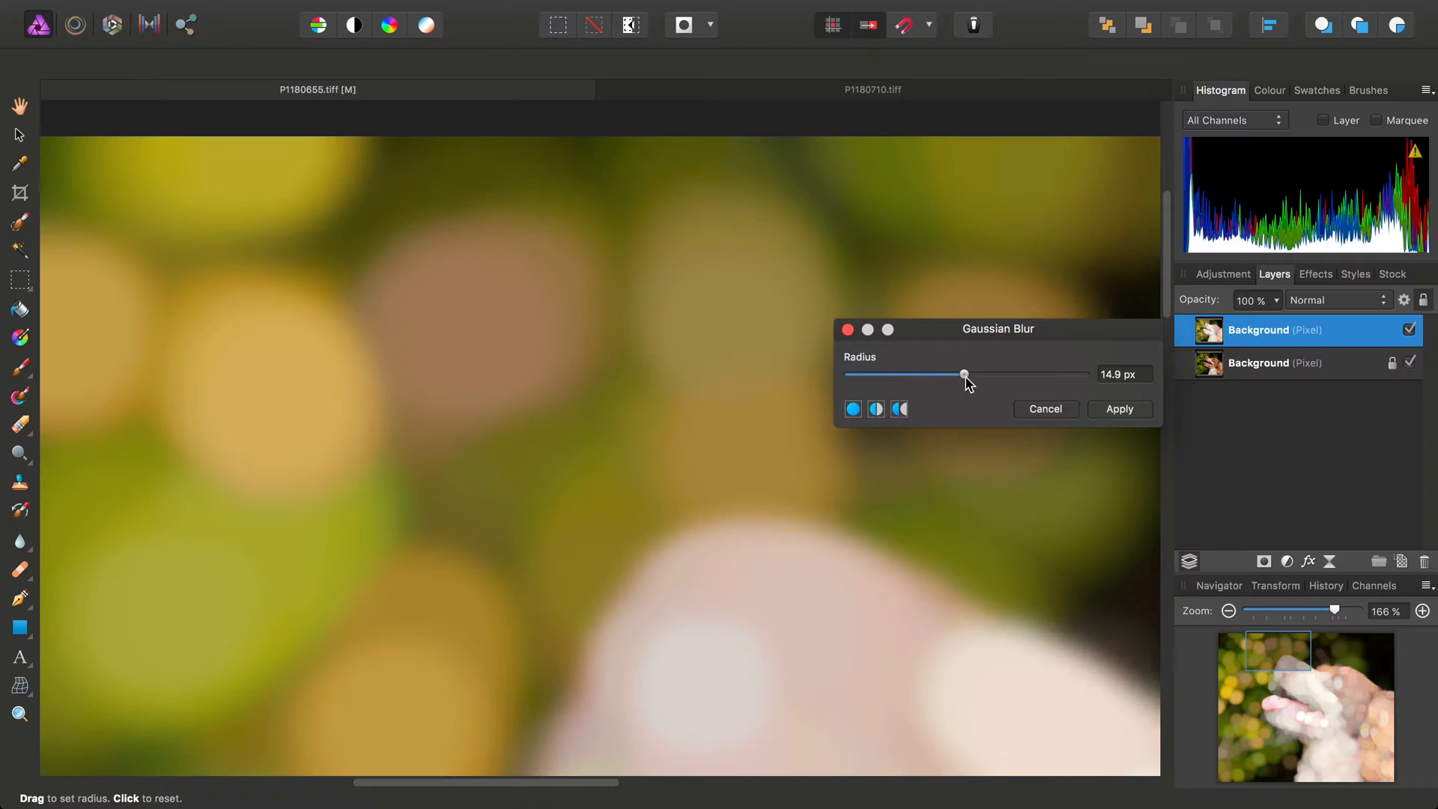
left_click_drag(963, 375, 953, 374)
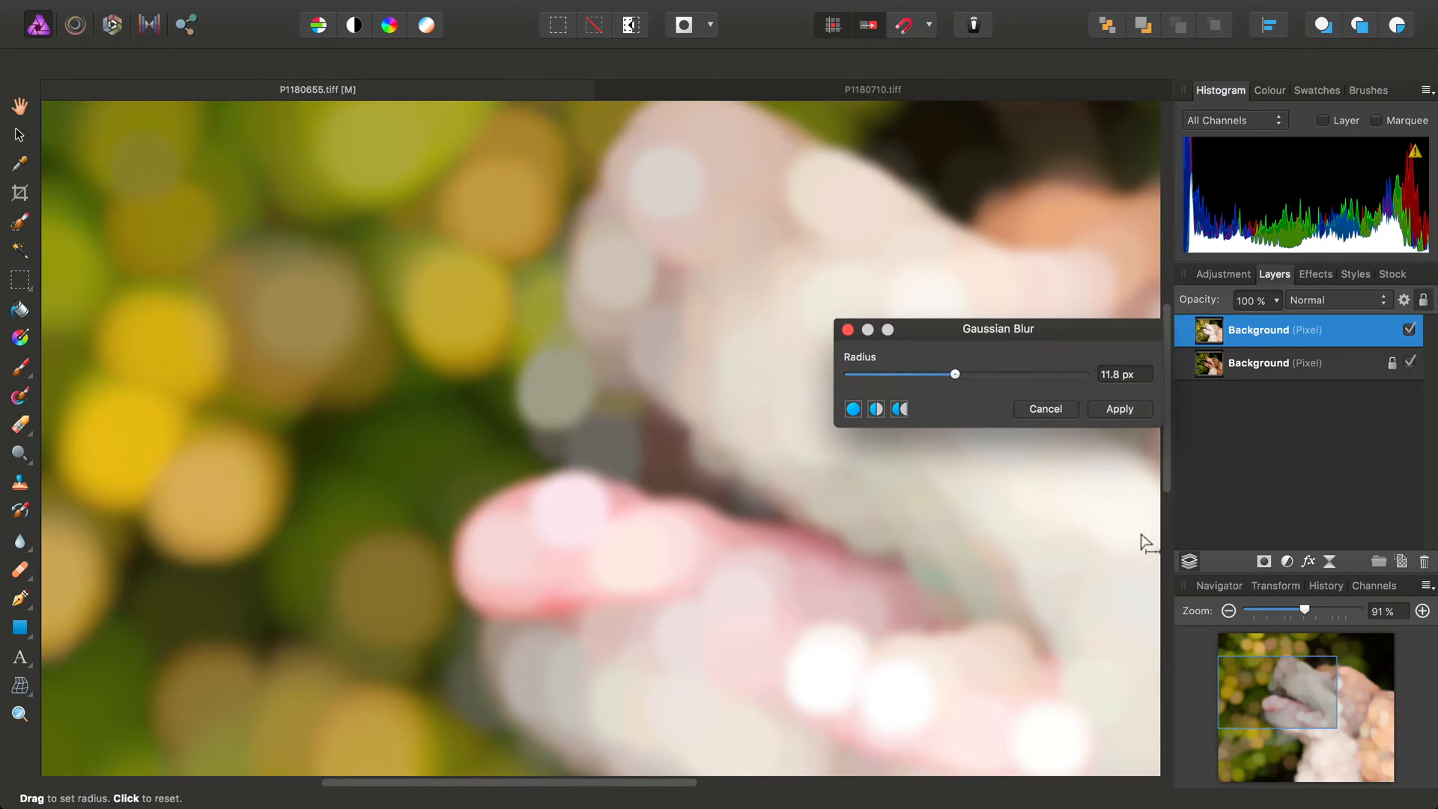
left_click(1119, 408)
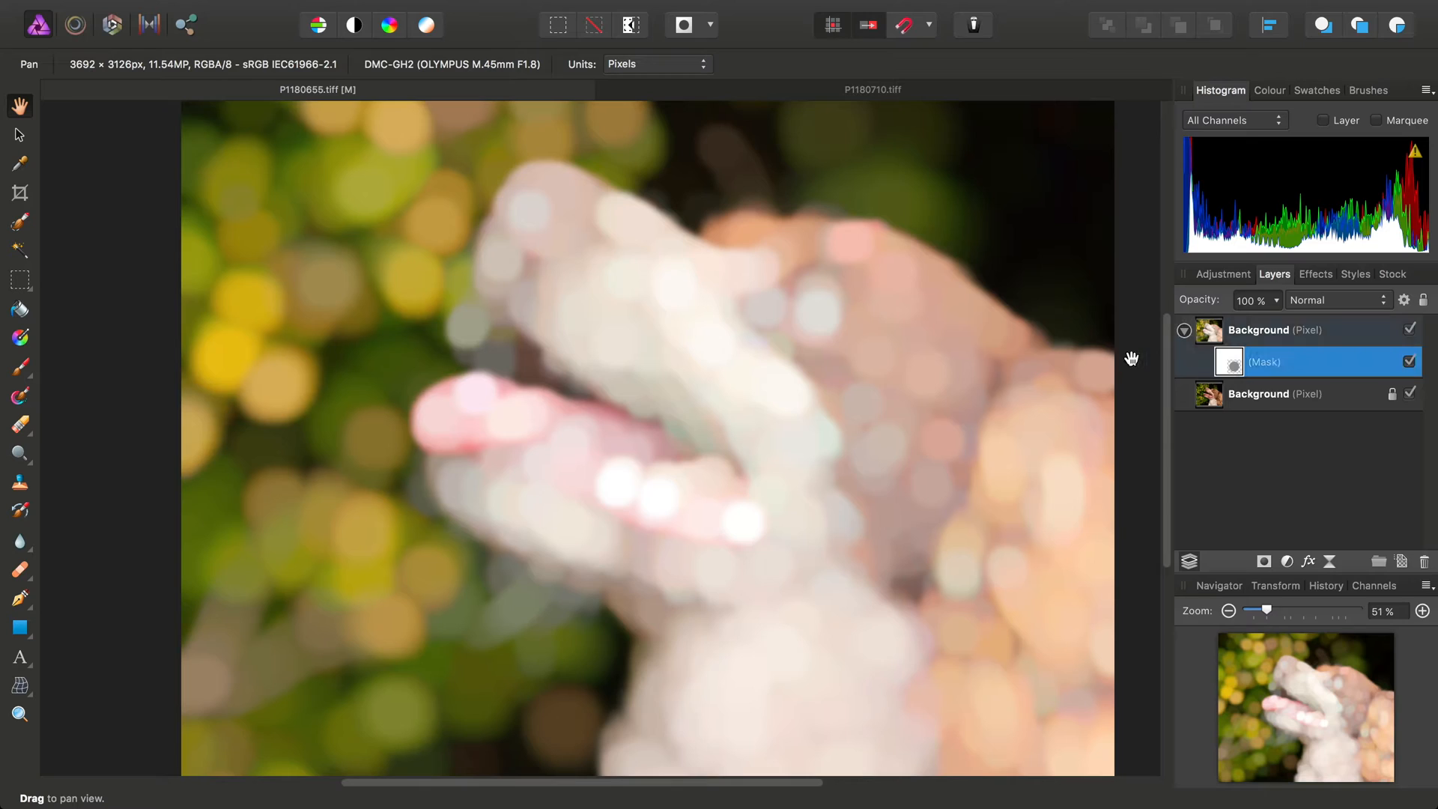
Select the Paint Brush Tool and set it to 800 px width with 0% hardness
left_click(20, 365)
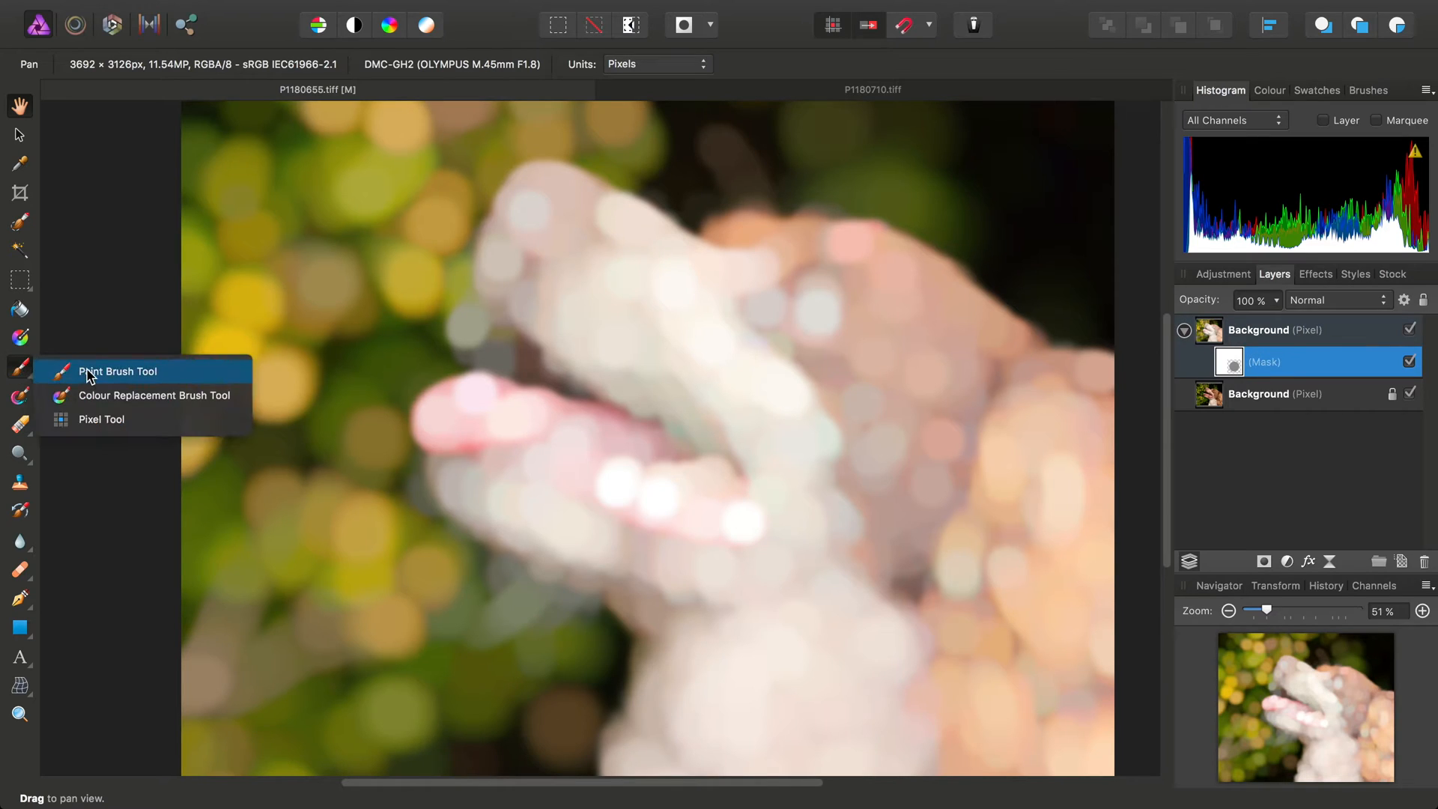
left_click(117, 372)
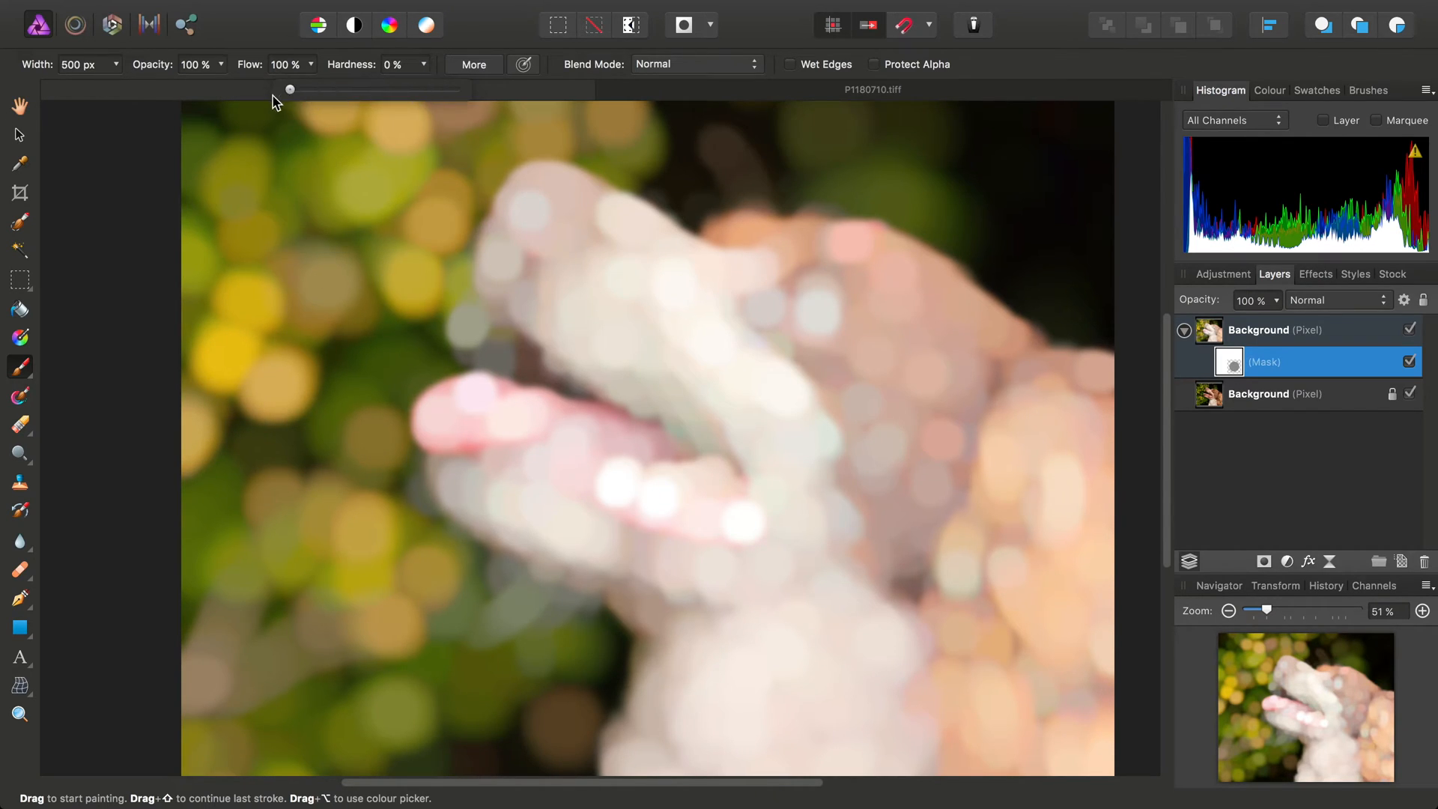
left_click_drag(290, 89, 145, 89)
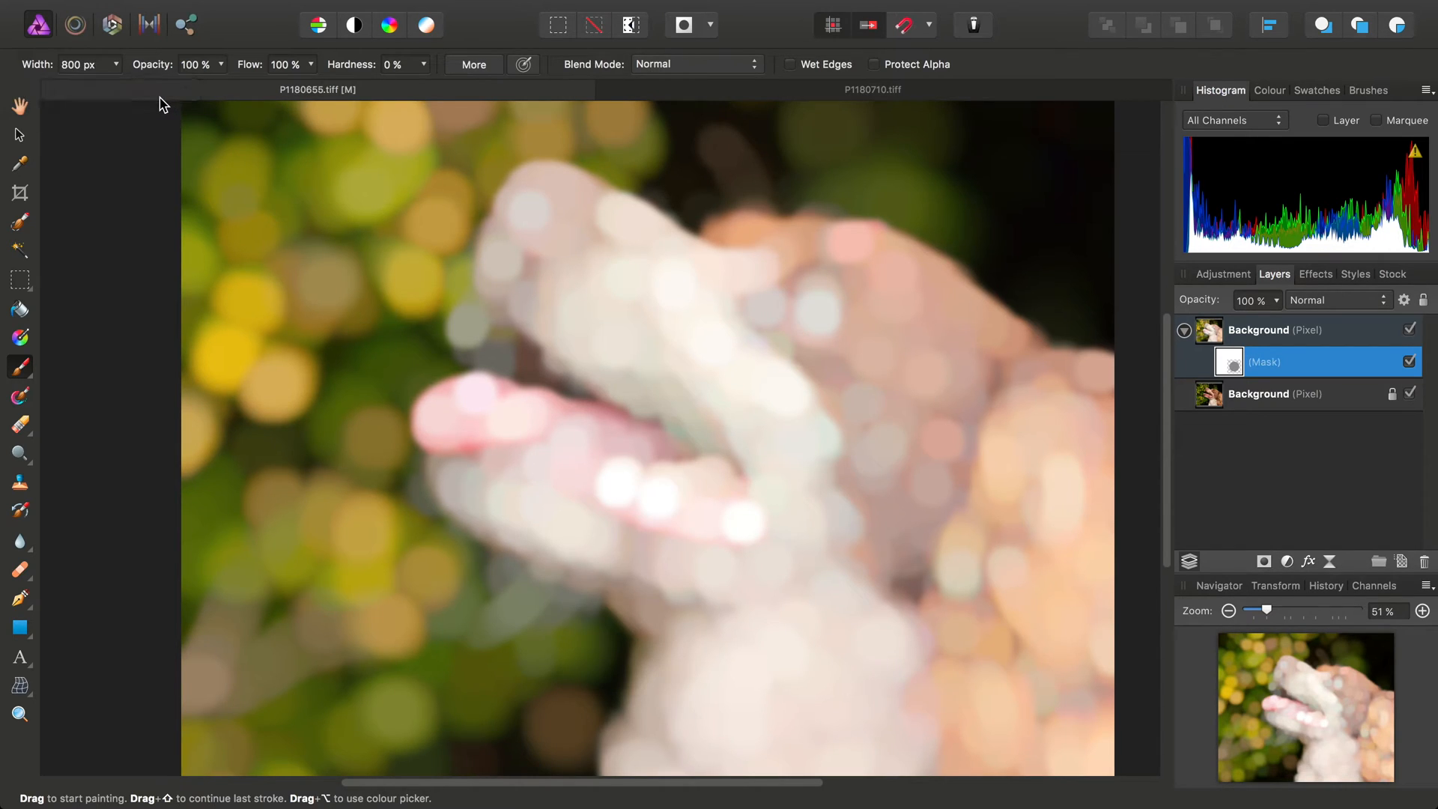
left_click(821, 353)
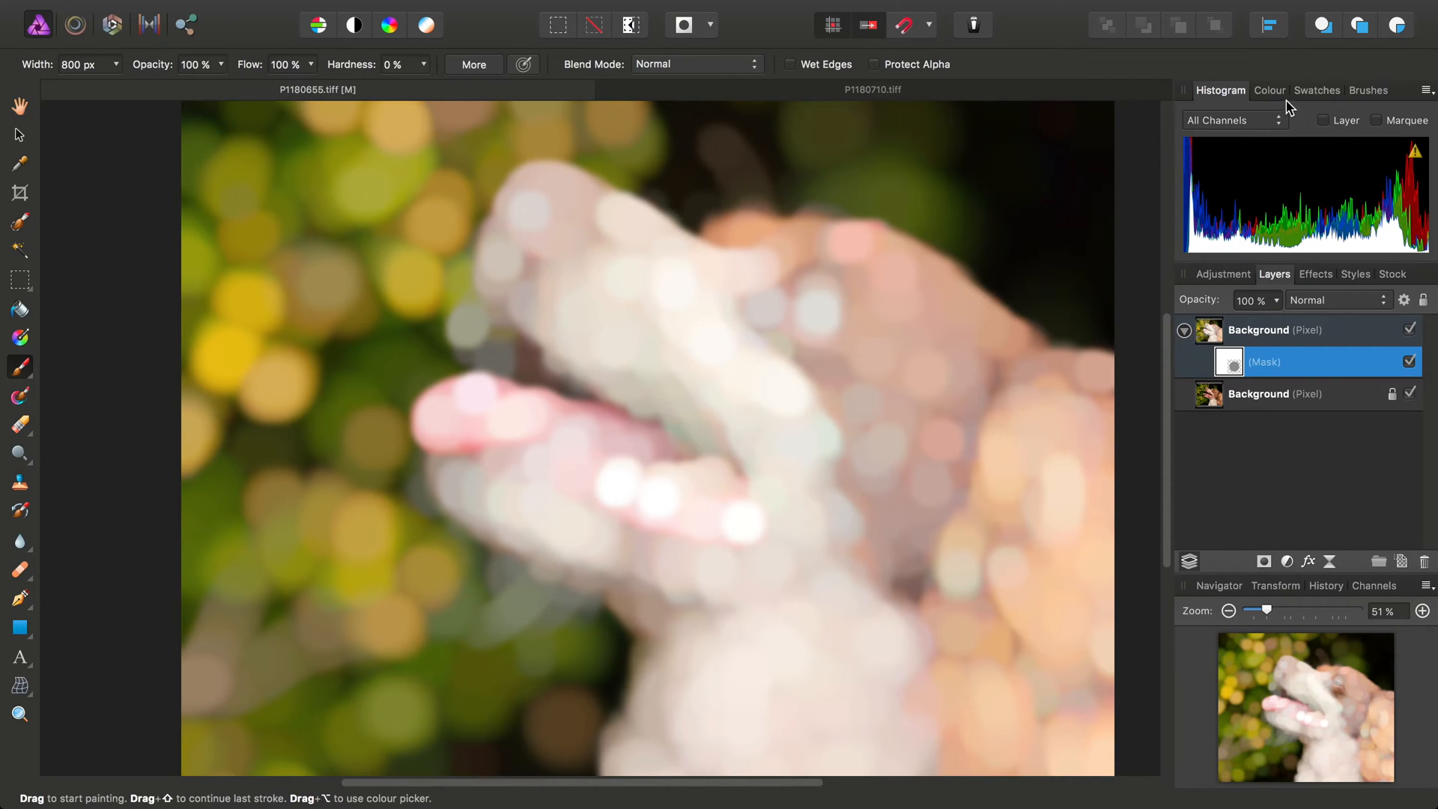
Paint black on the mask over the dog's head, face, chest and right ear
left_click(1270, 90)
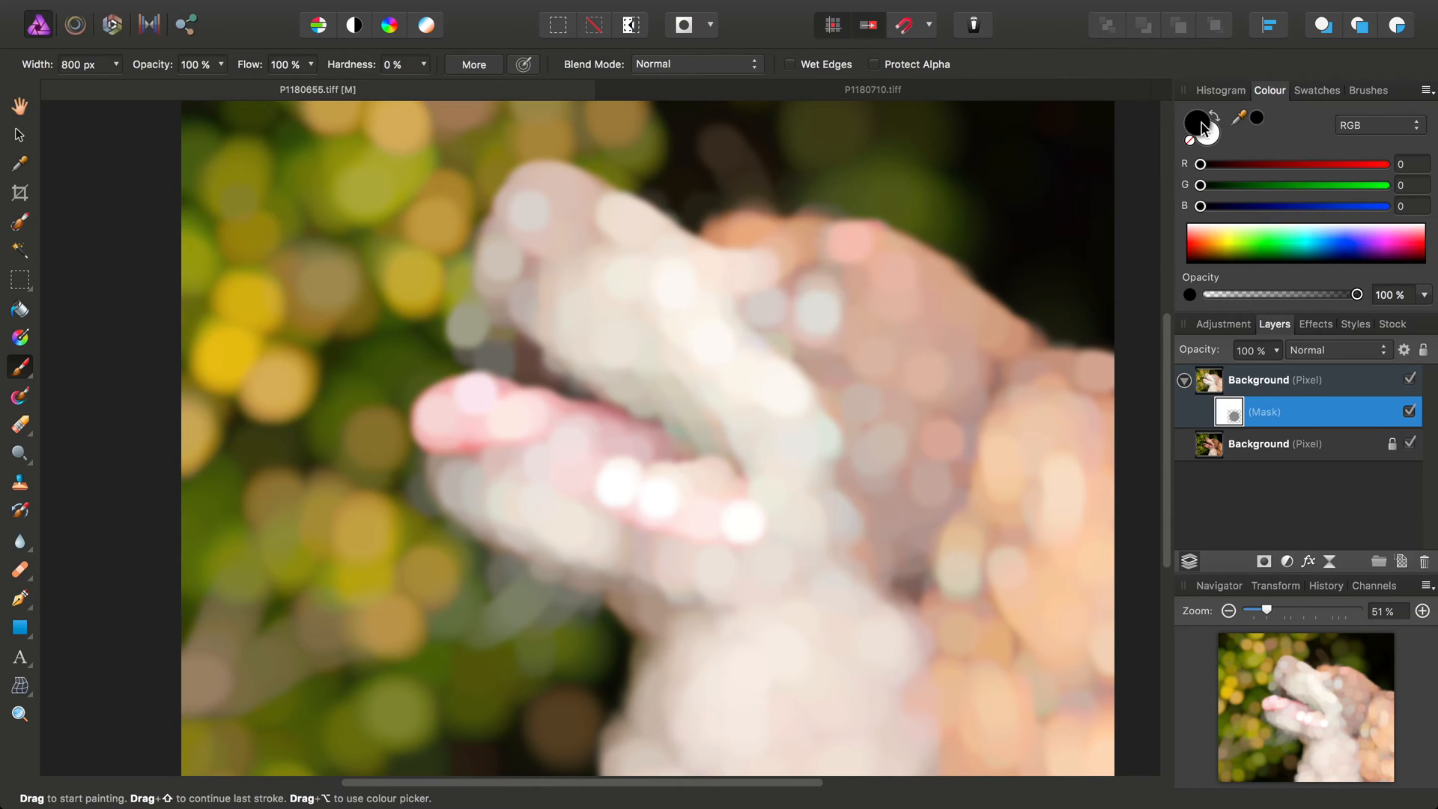
left_click(707, 498)
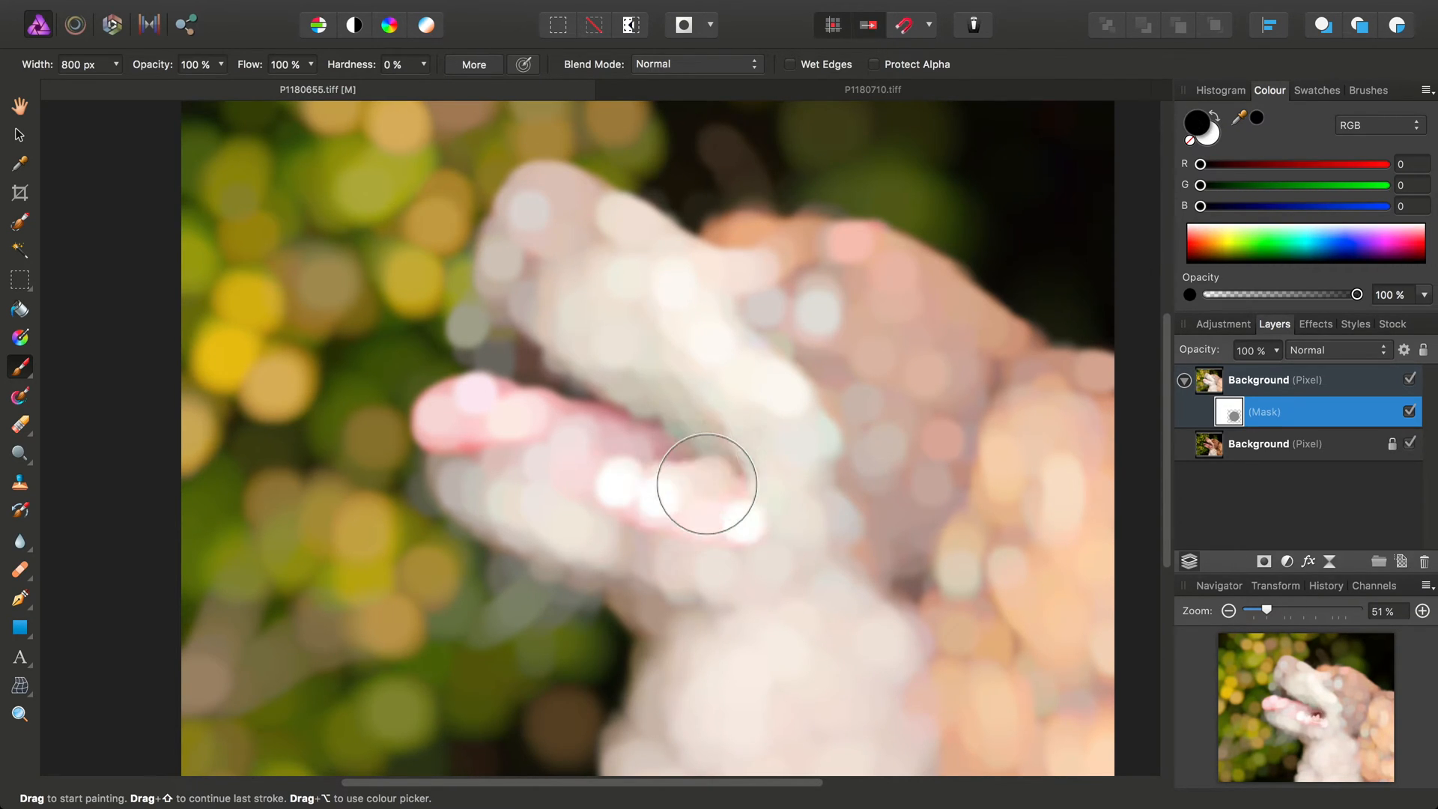
left_click_drag(707, 483, 935, 389)
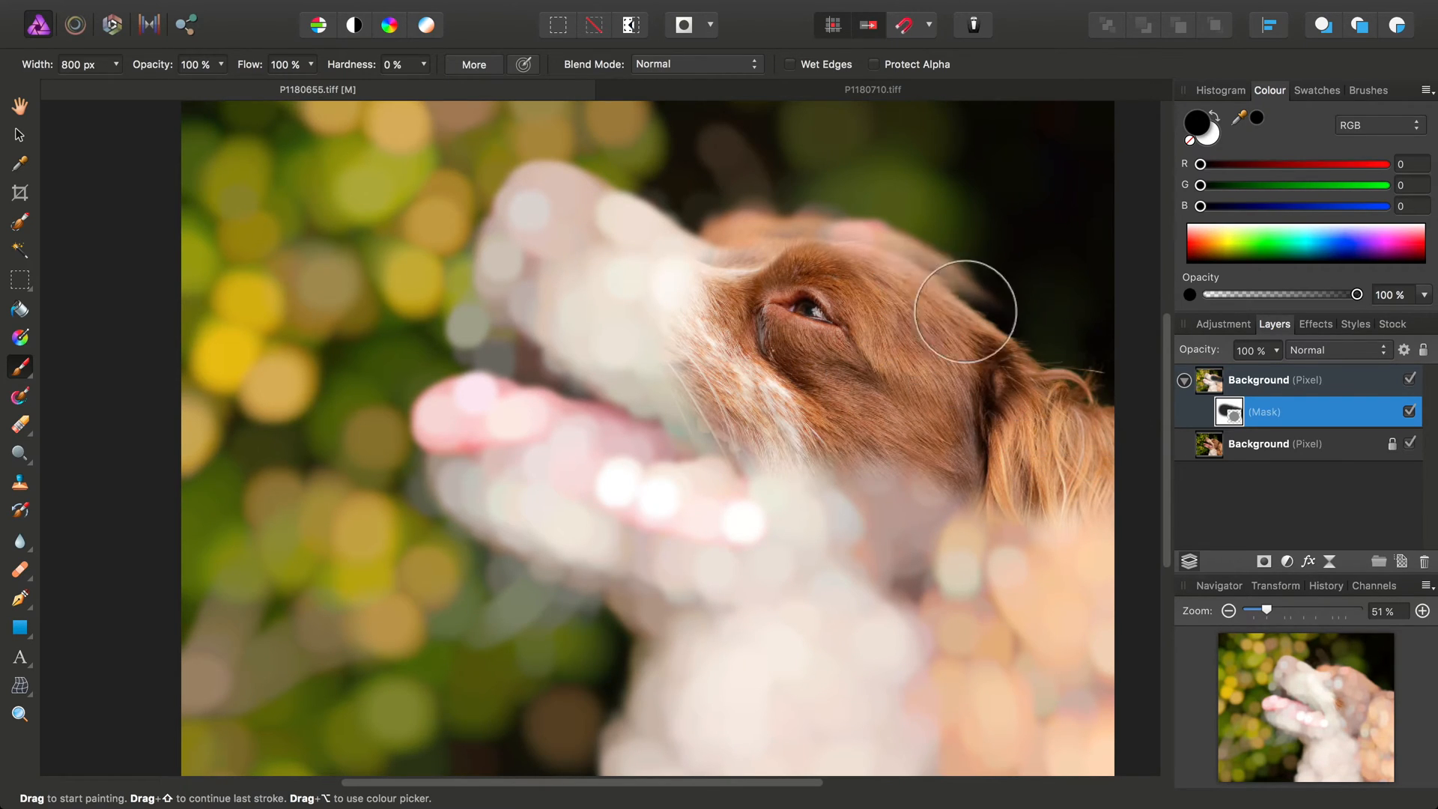
left_click_drag(963, 308, 601, 237)
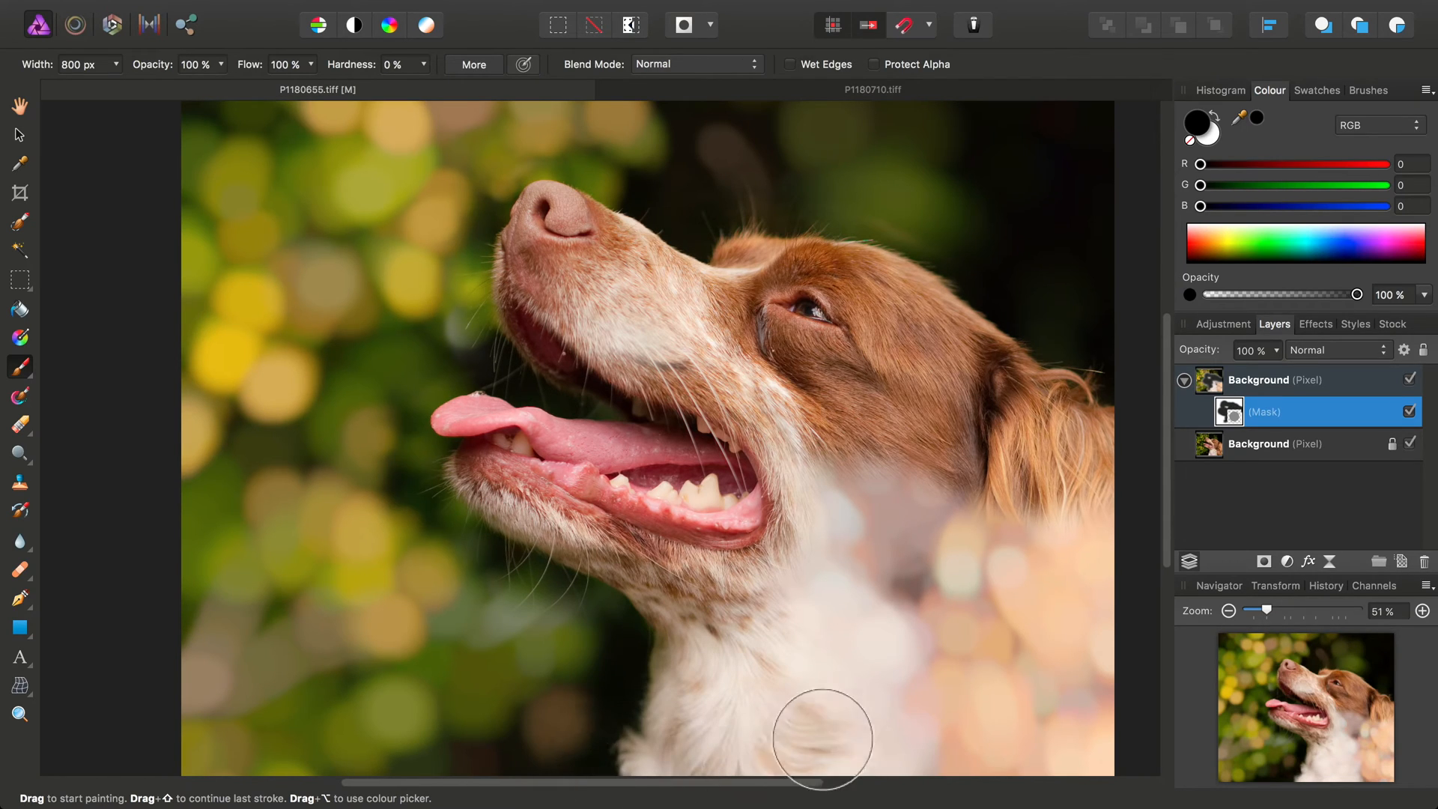
left_click_drag(821, 740, 948, 431)
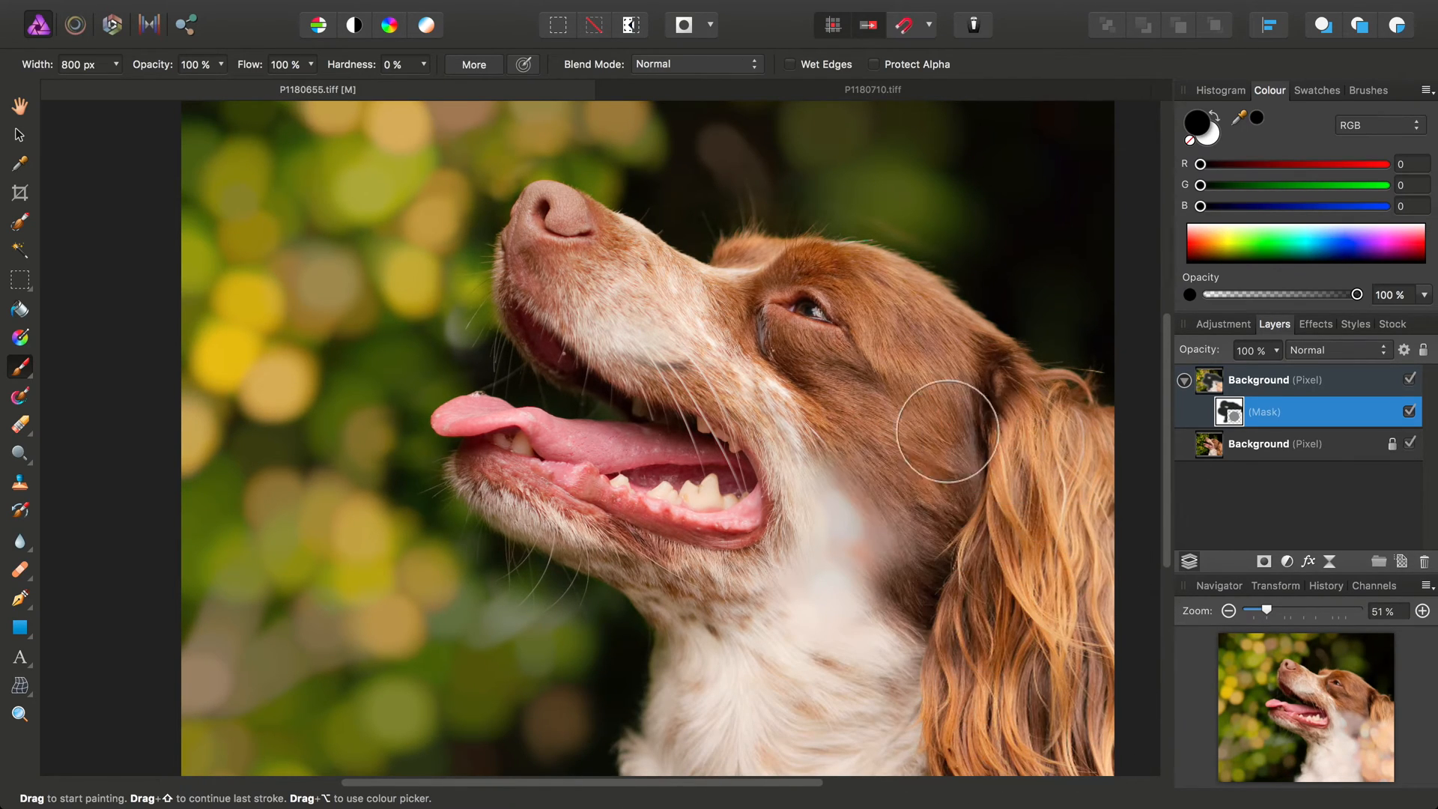
left_click_drag(948, 432, 731, 408)
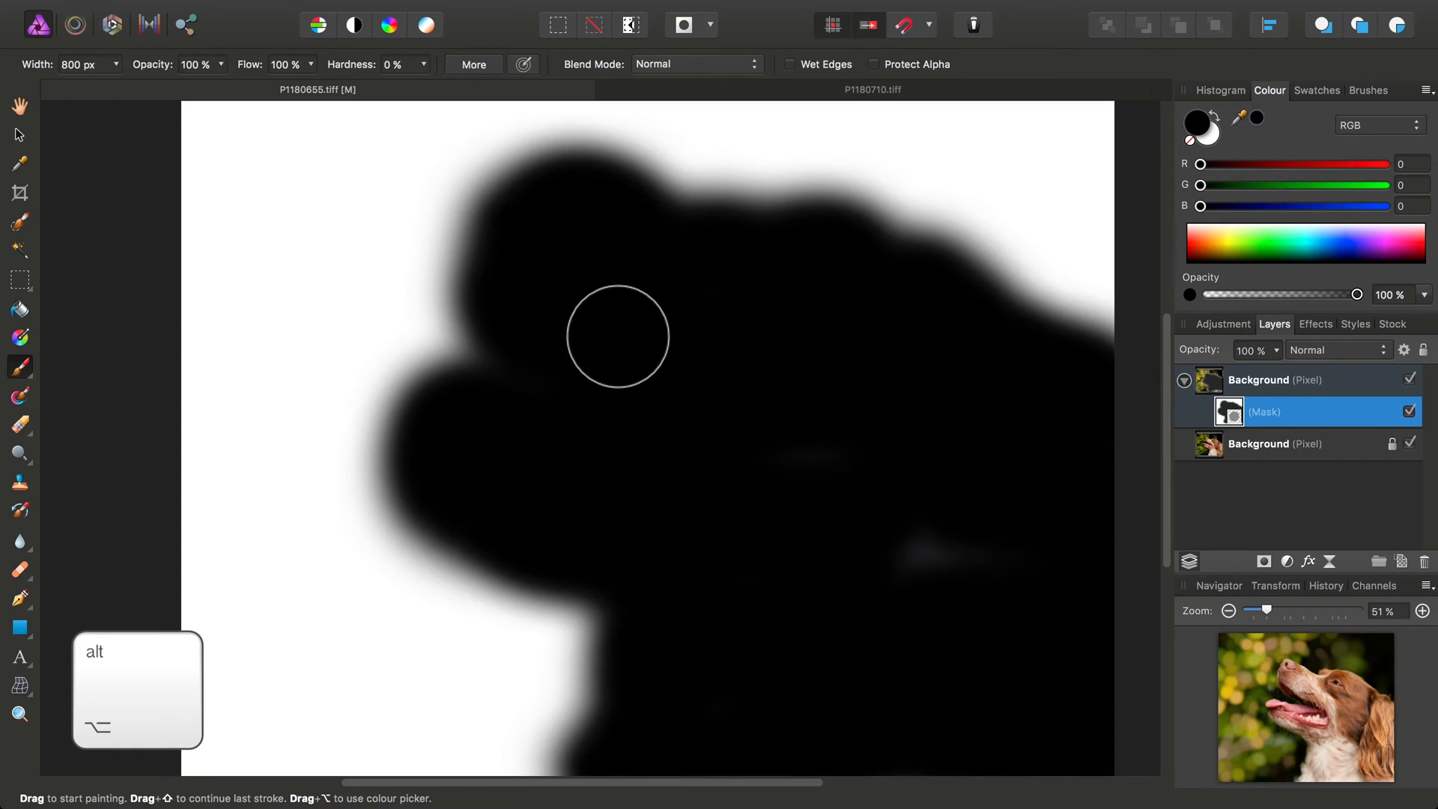
mouse_move(909, 551)
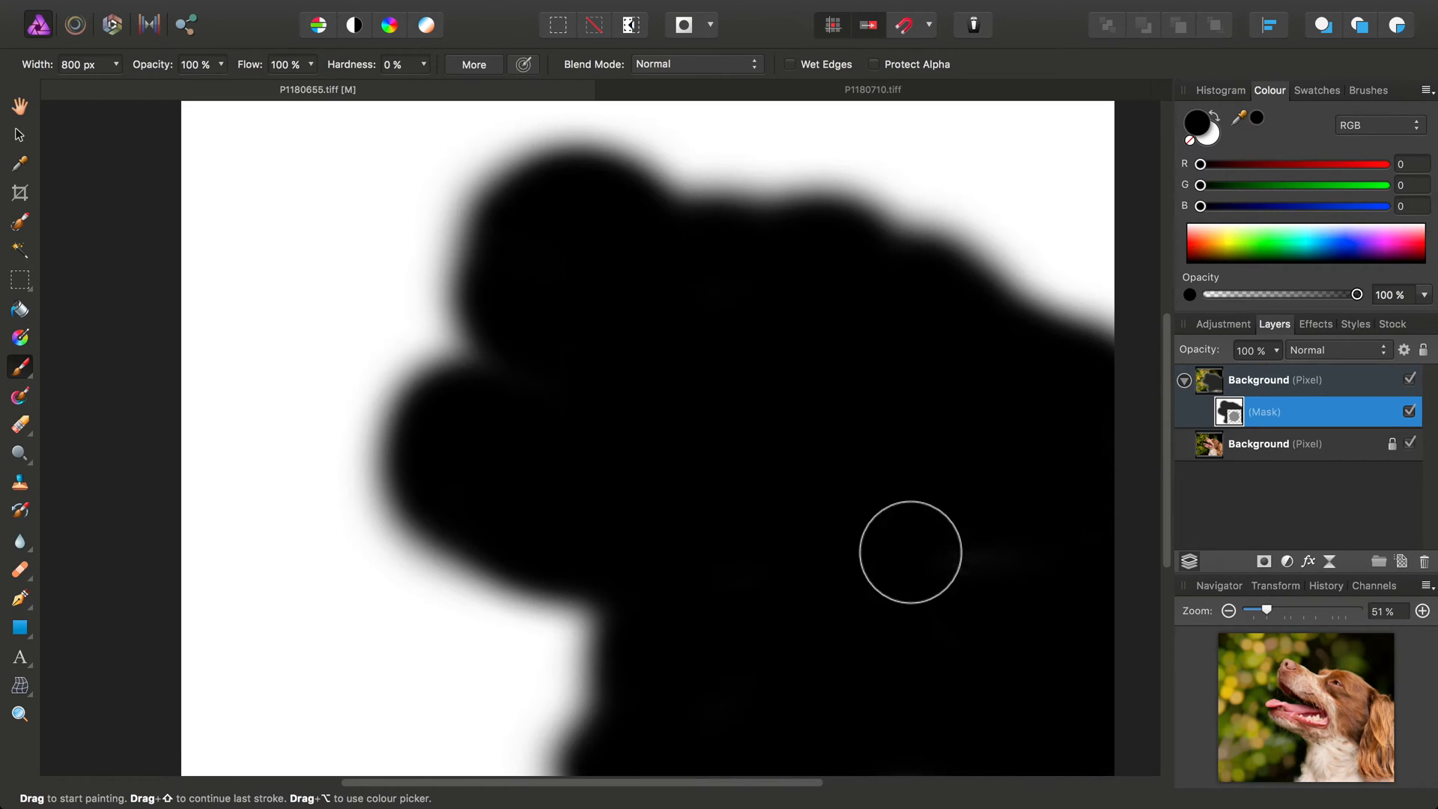
mouse_move(823, 683)
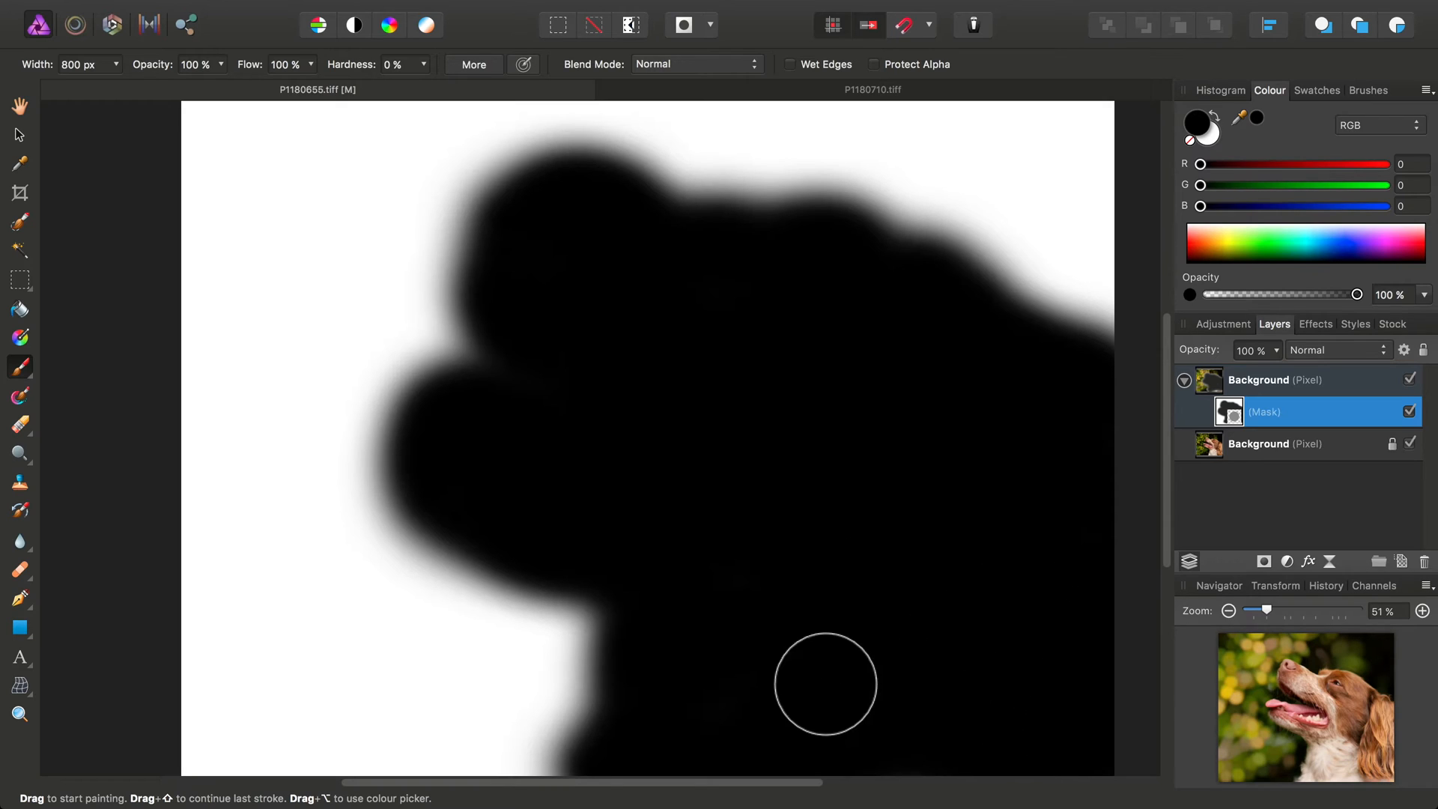
mouse_move(735, 306)
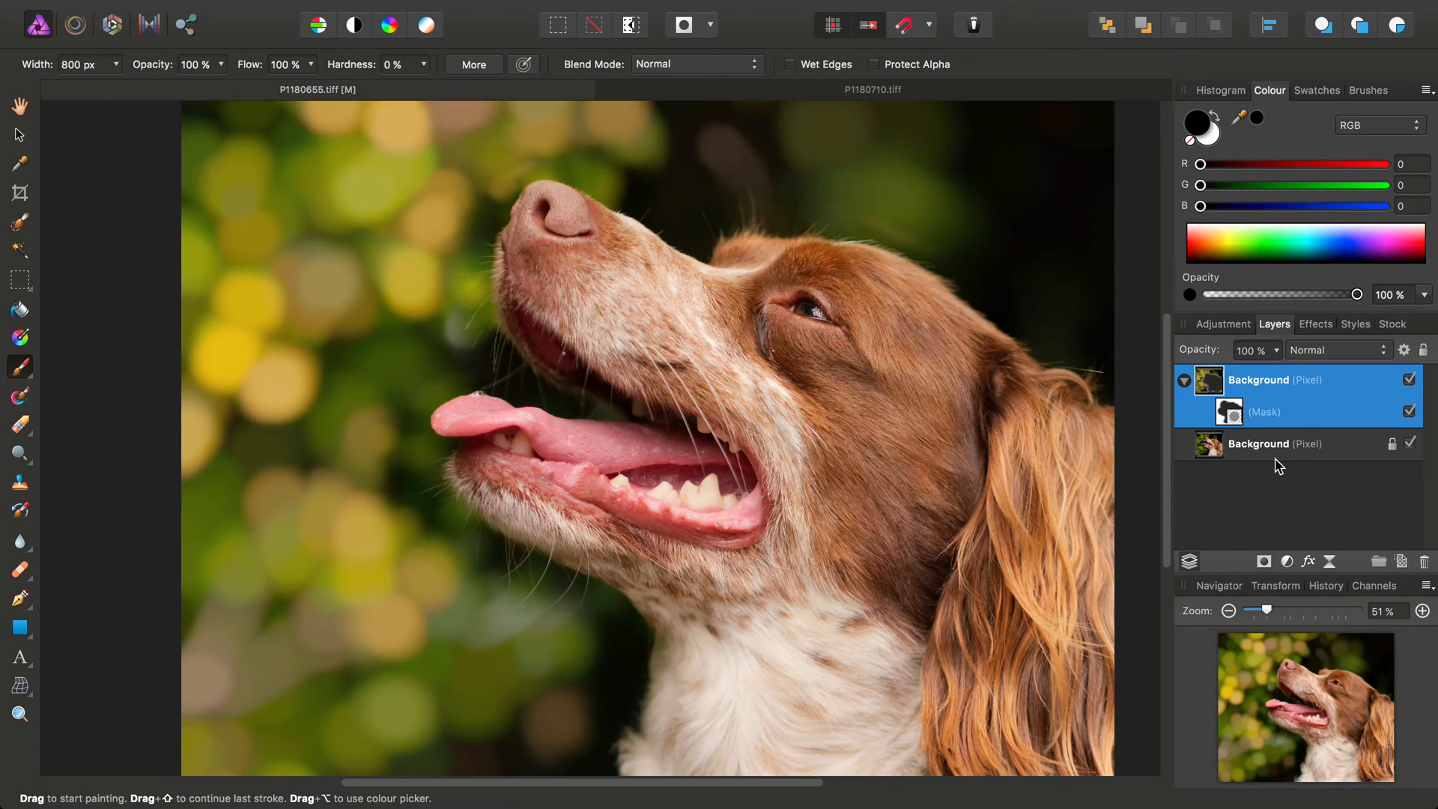
mouse_move(819, 399)
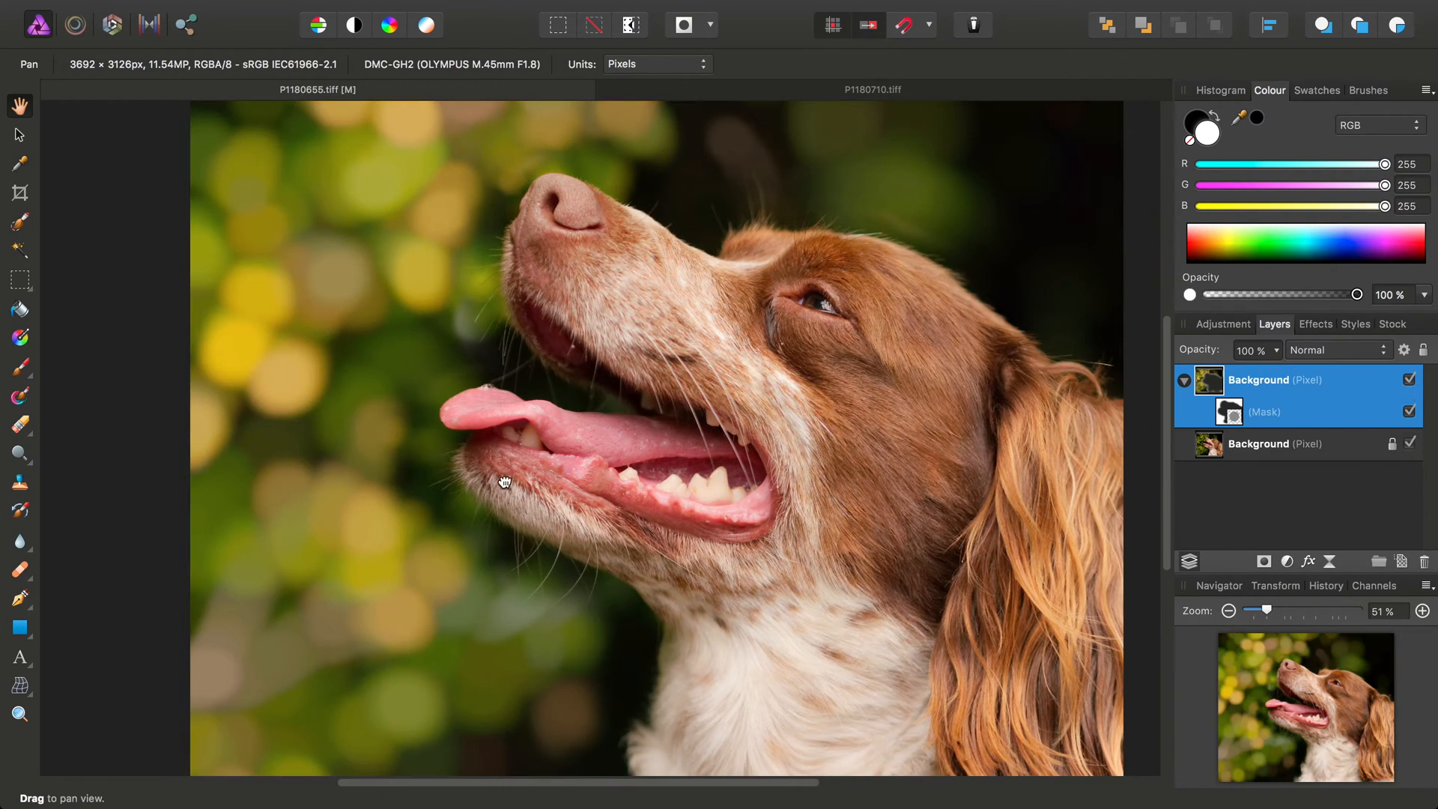
left_click_drag(504, 482, 944, 350)
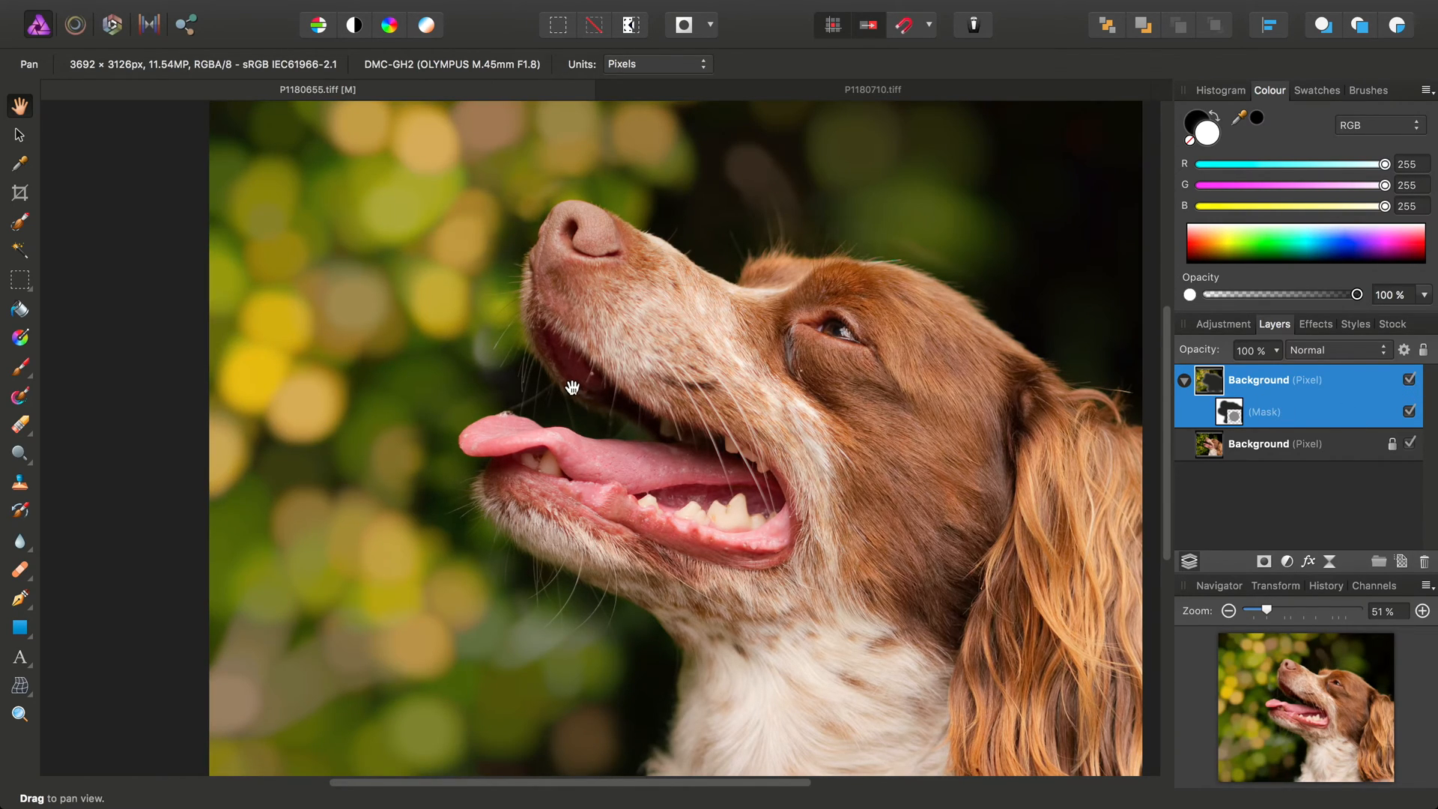
Add a Brightness/Contrast adjustment layer to the blurred layer and move its settings panel aside
left_click(436, 11)
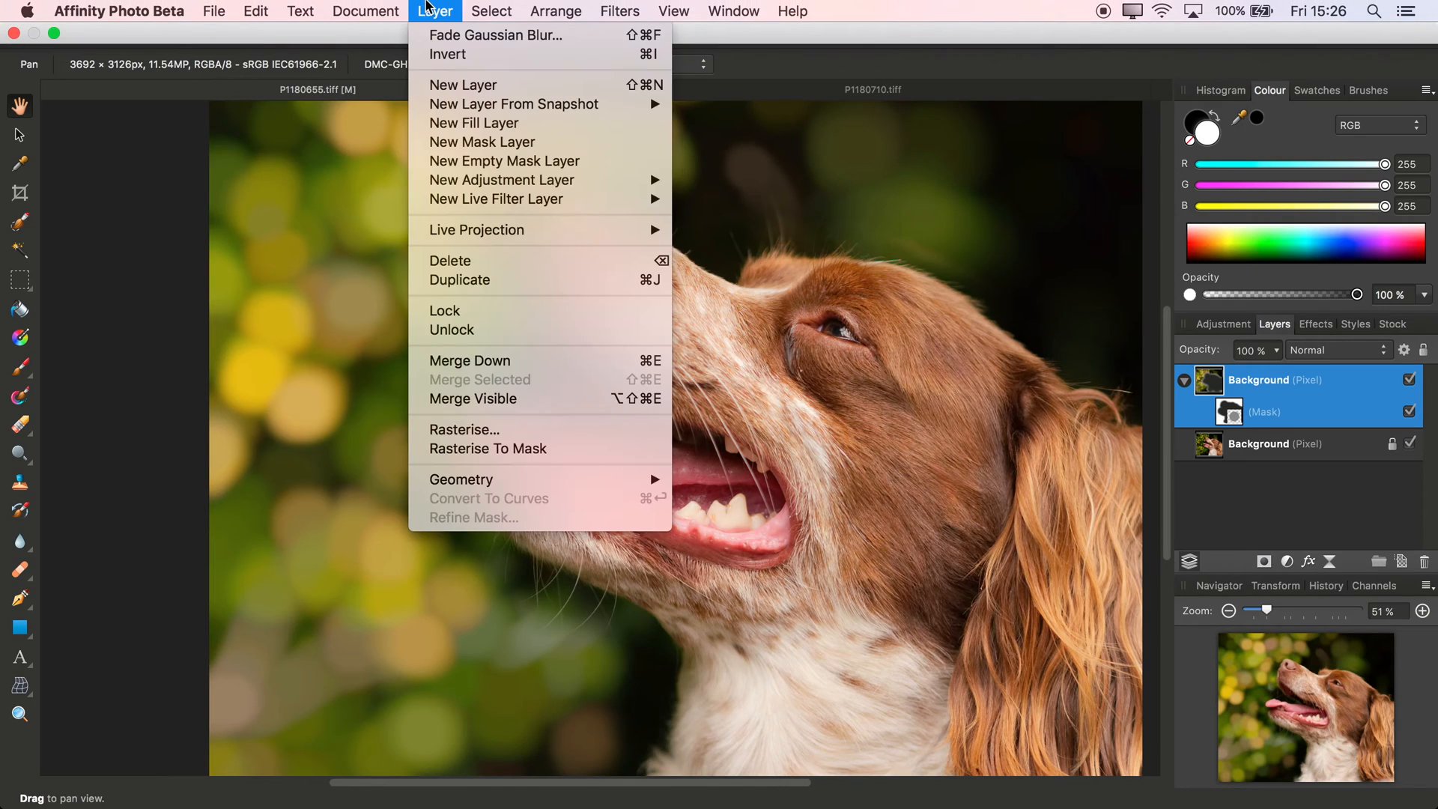
mouse_move(502, 180)
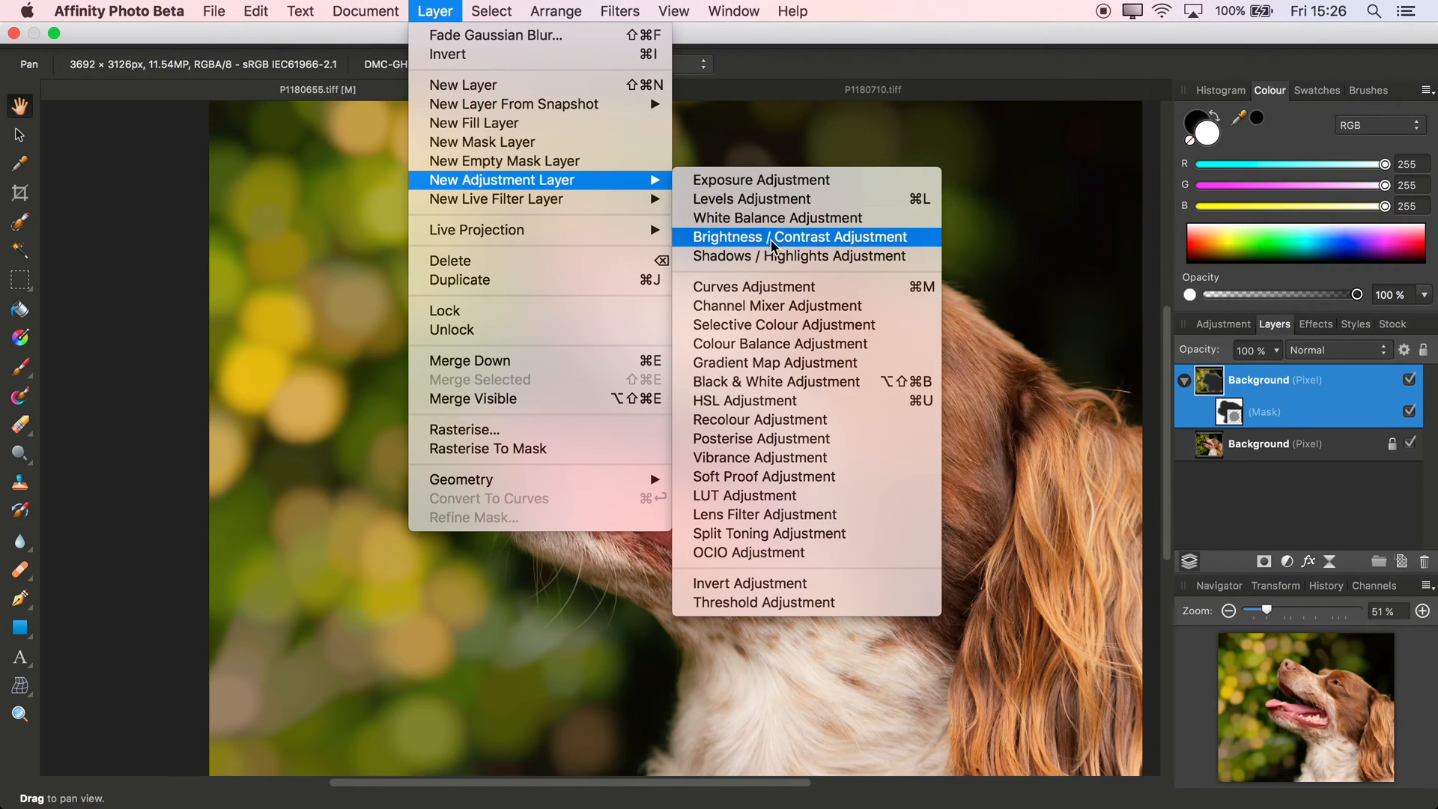
left_click(799, 237)
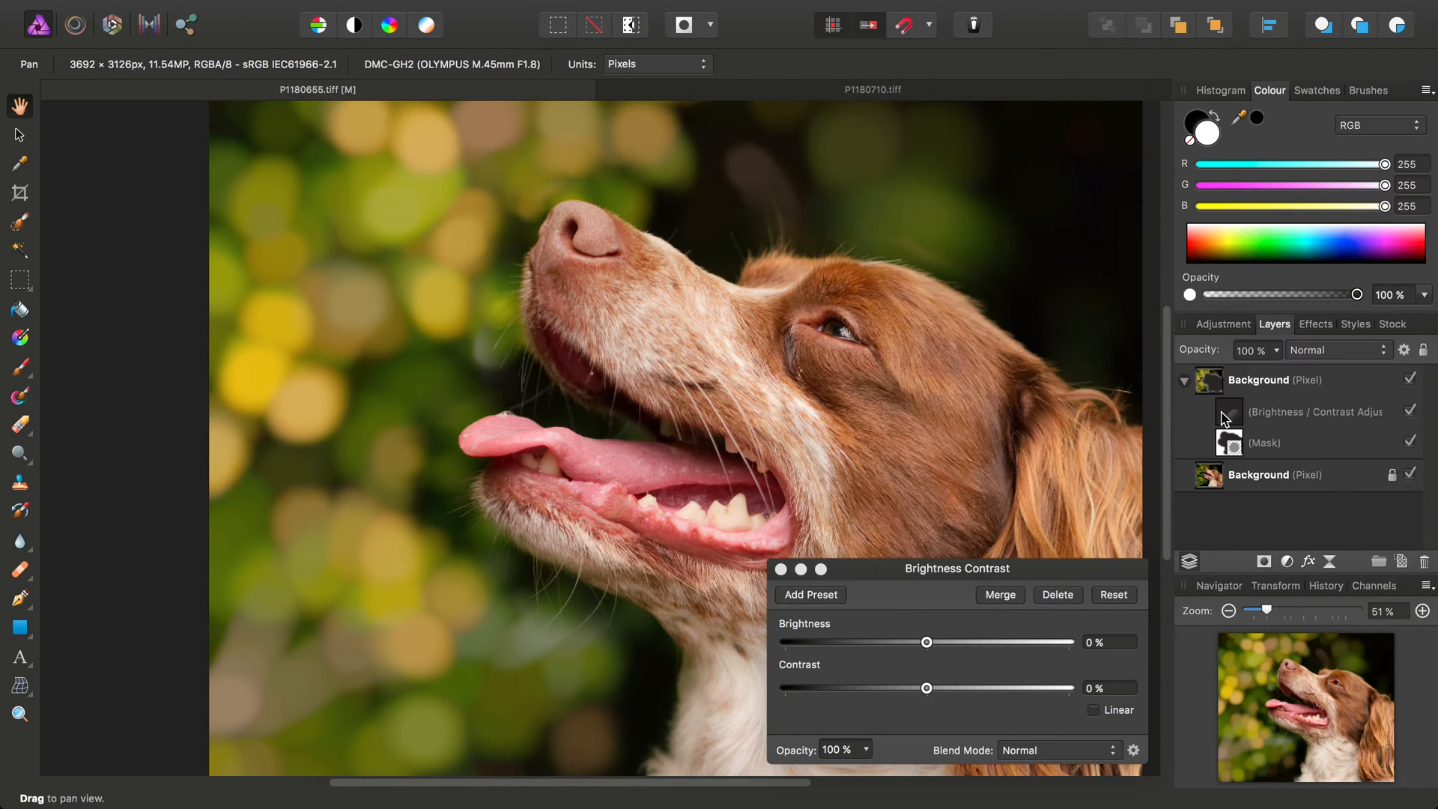
left_click_drag(956, 569, 1147, 101)
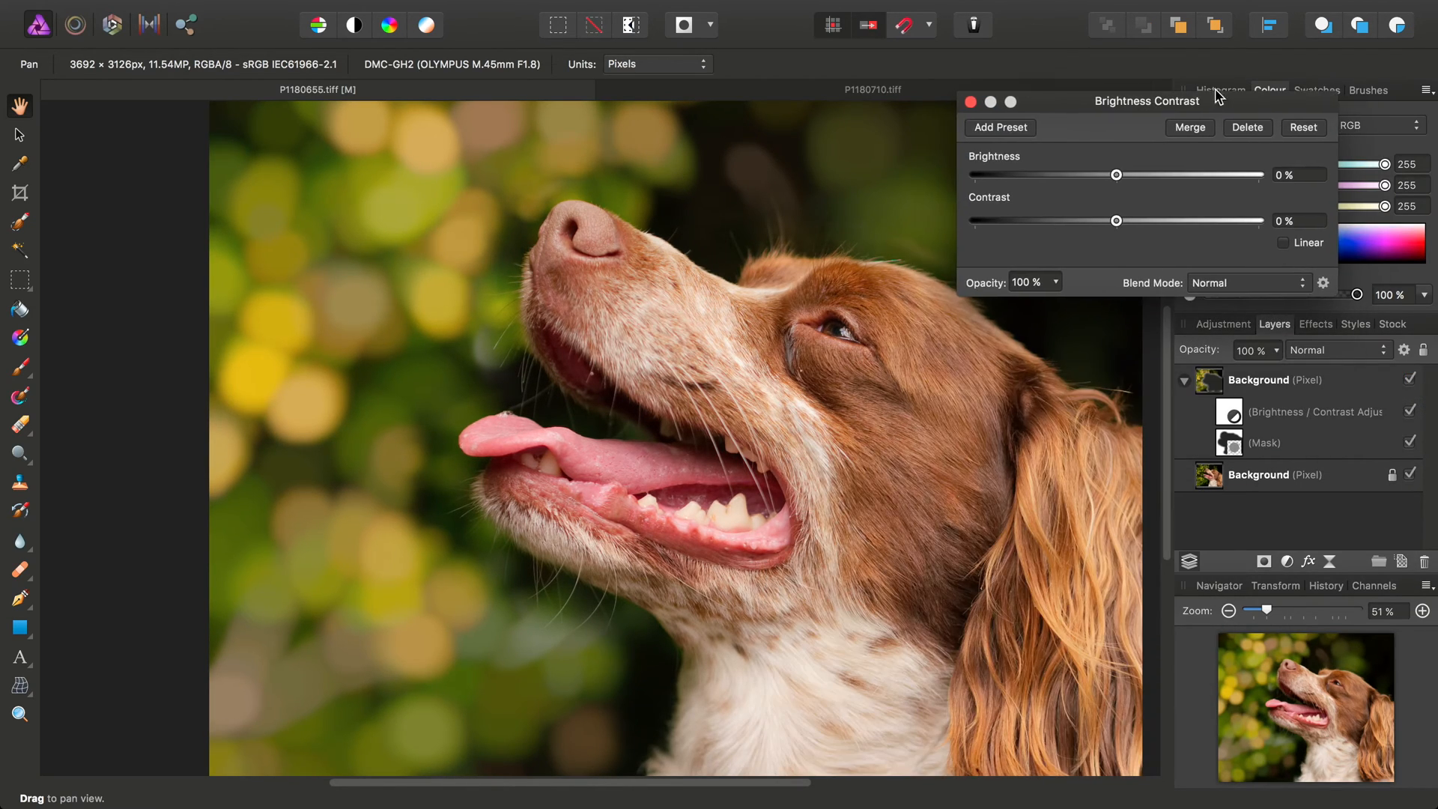
Set the adjustment's contrast to 78% and brightness to -2%
left_click_drag(1117, 220, 1208, 220)
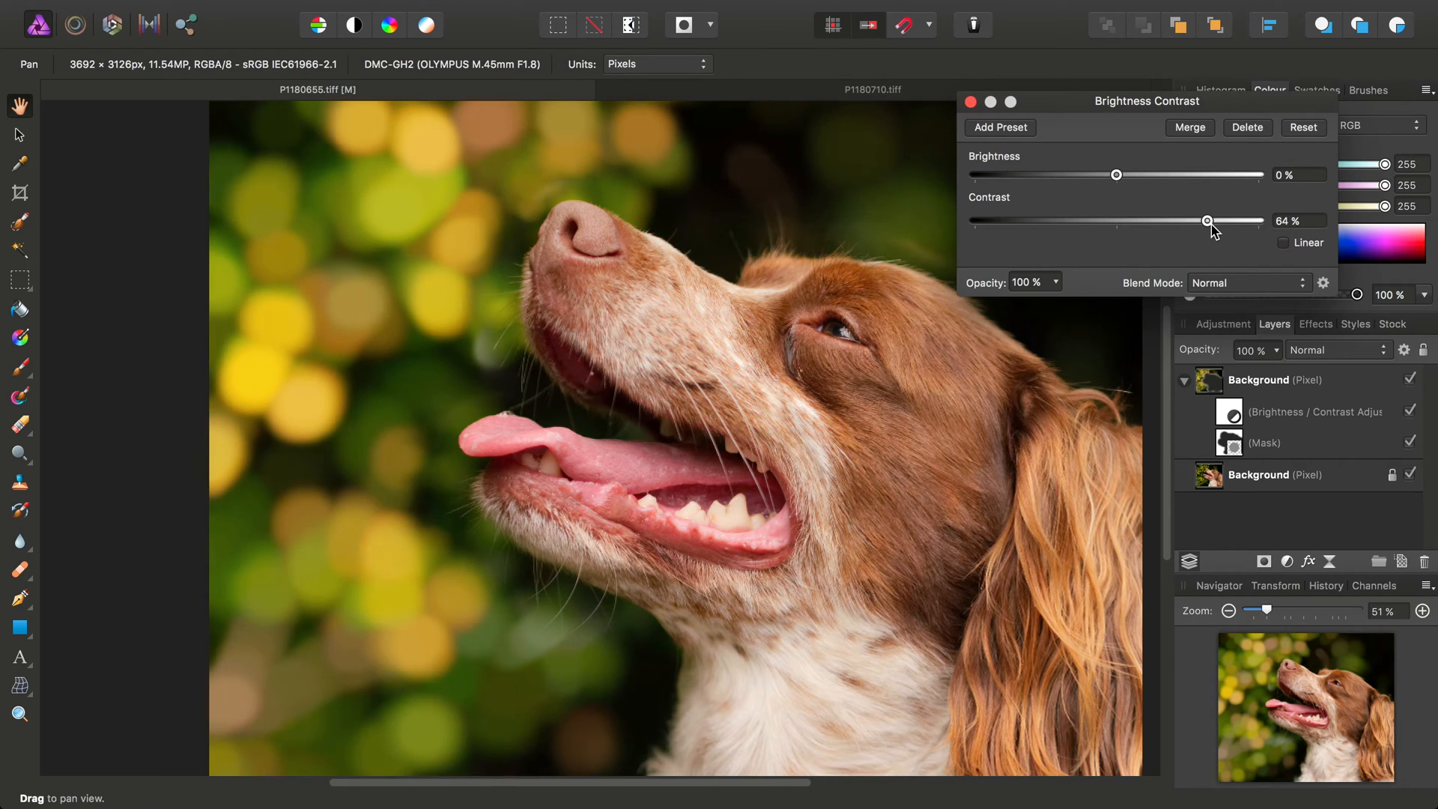
left_click_drag(1207, 220, 1181, 220)
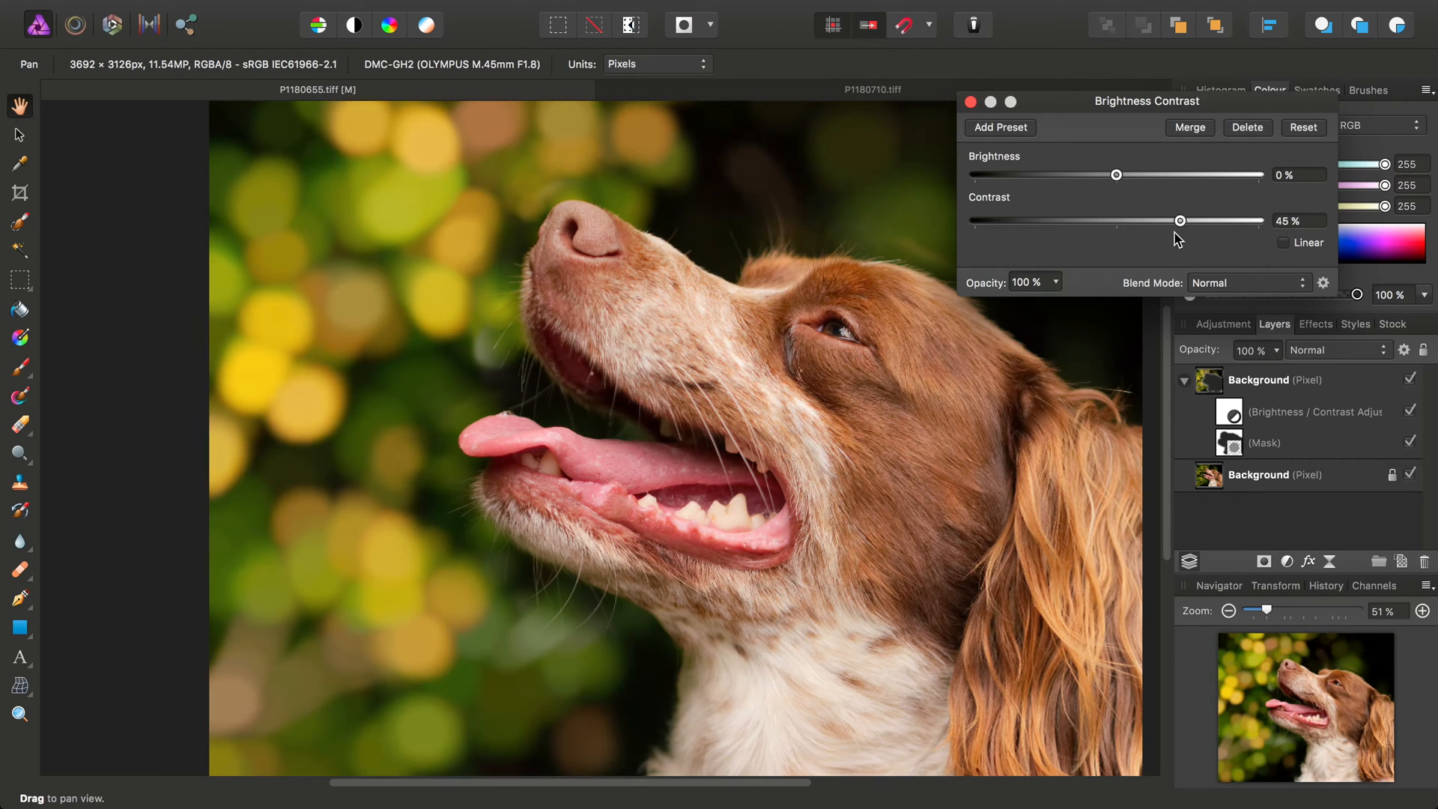
left_click_drag(1156, 220, 1229, 220)
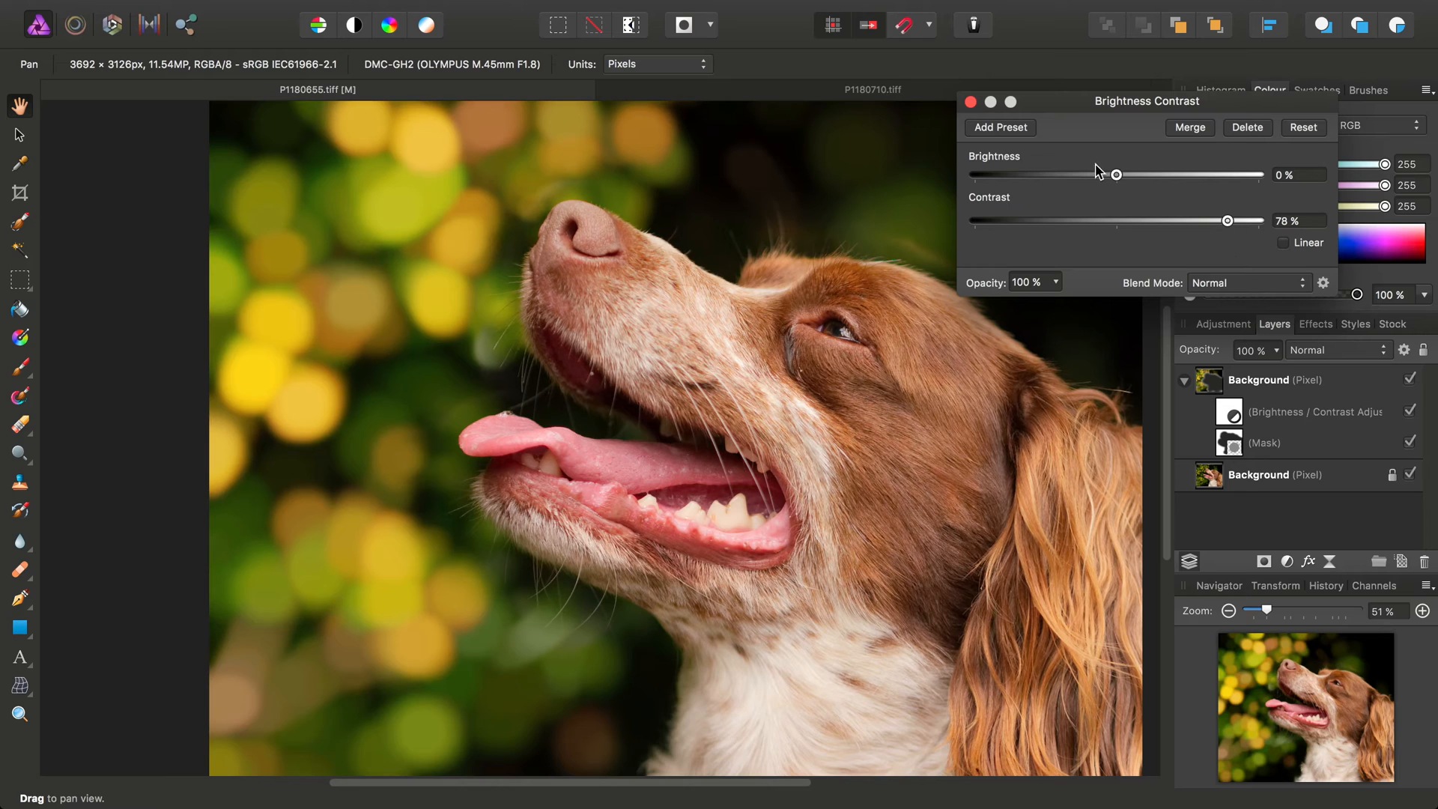
left_click_drag(1116, 175, 1110, 174)
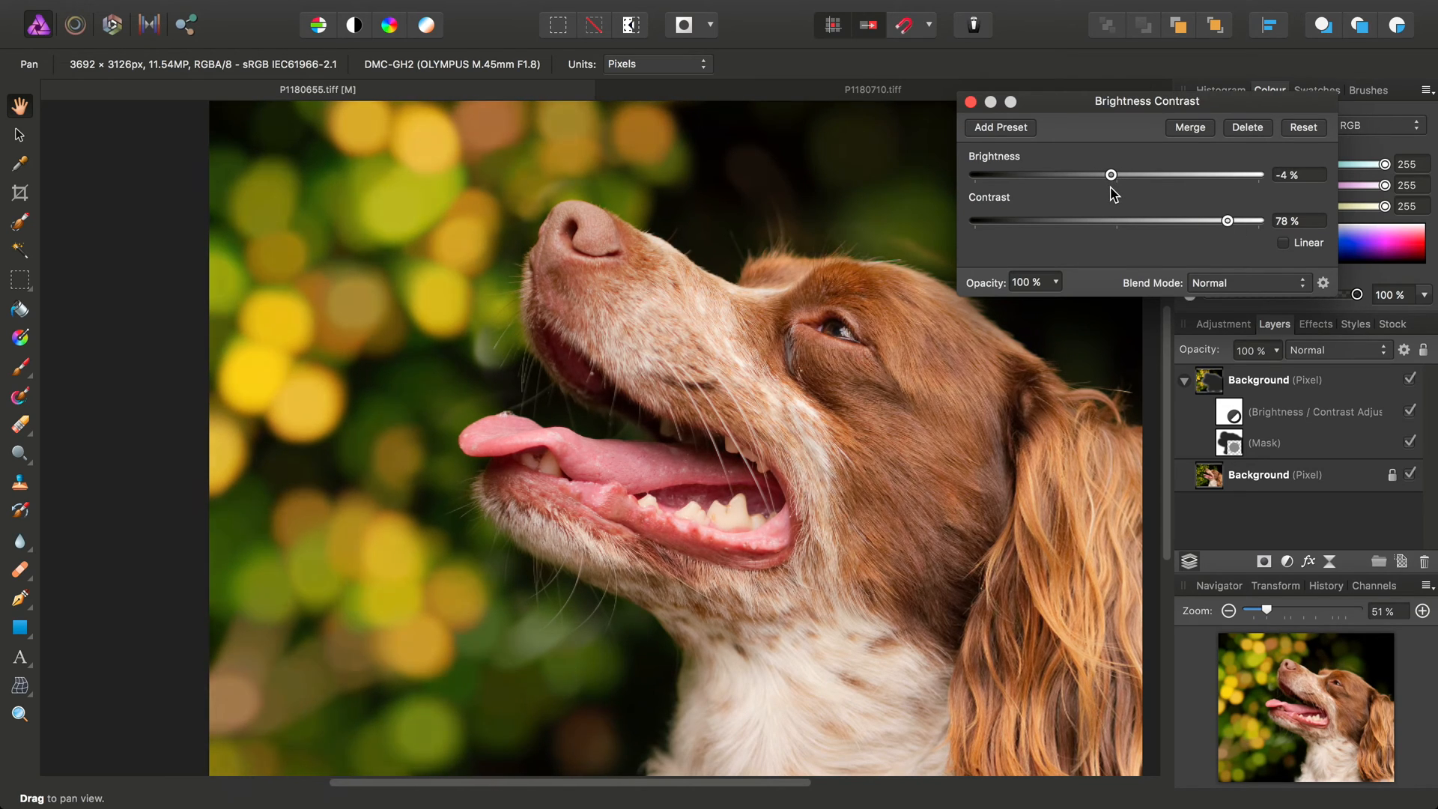
left_click_drag(1111, 174, 1112, 174)
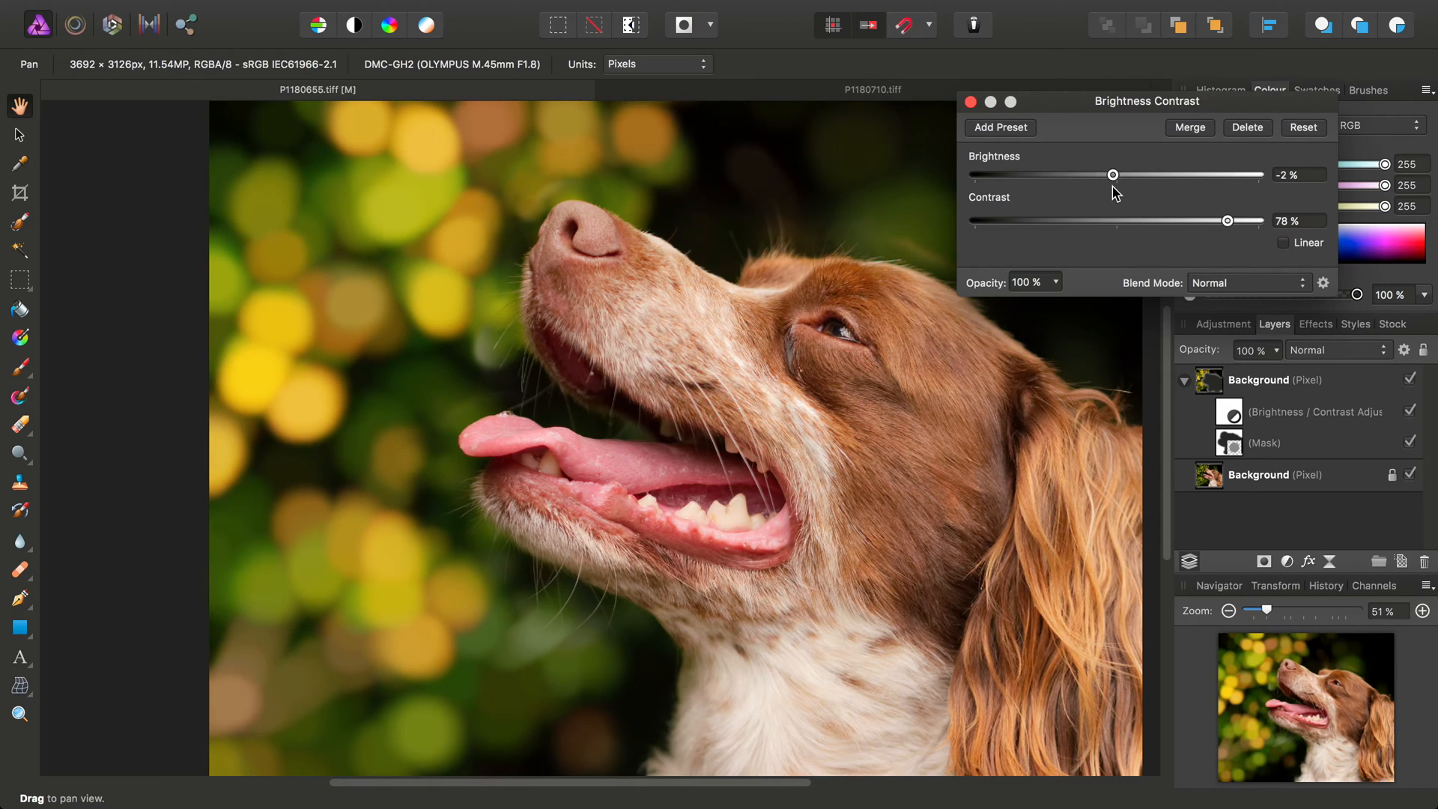
left_click_drag(1146, 101, 1018, 425)
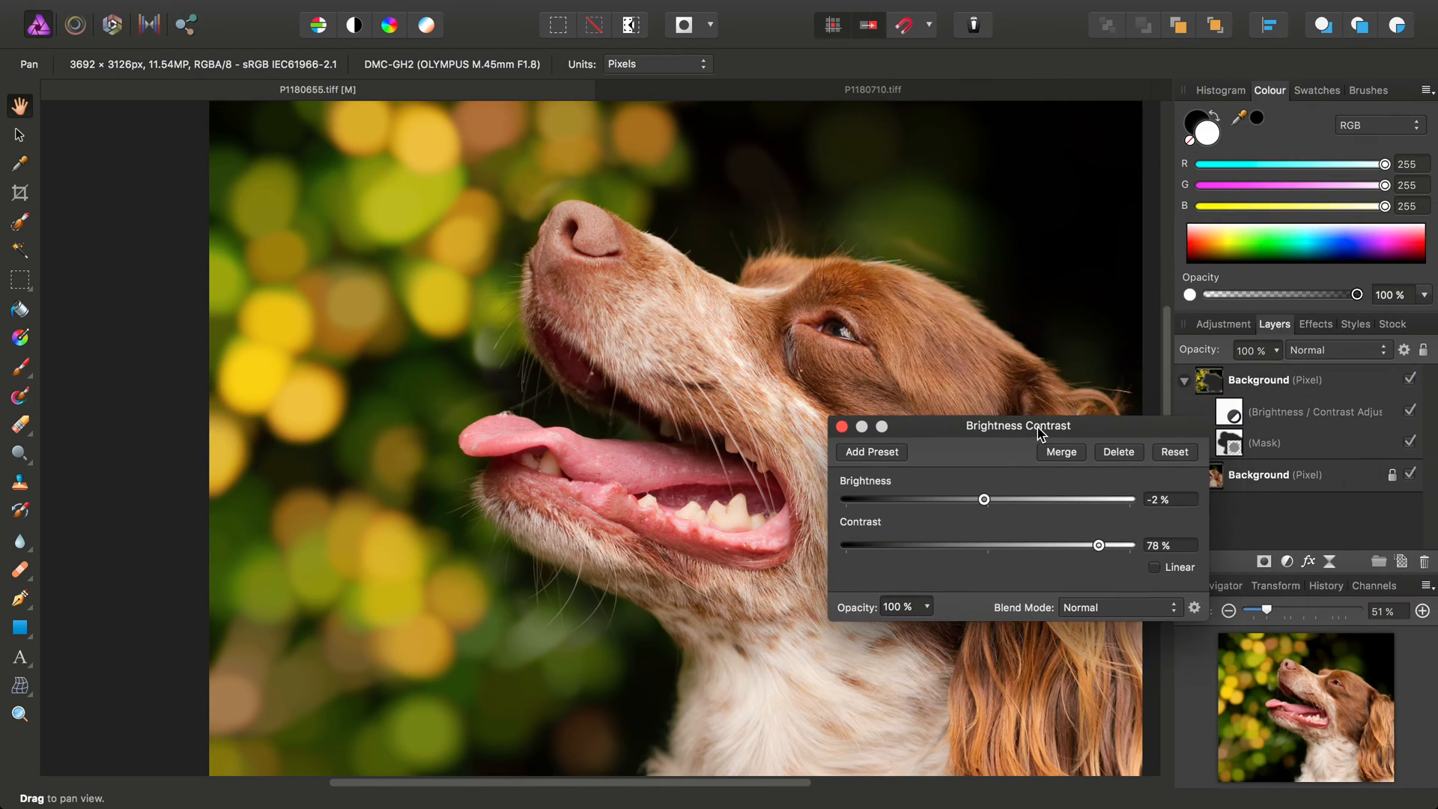
Close the Brightness/Contrast settings, select the blurred layer's mask and switch to the Paint Brush
left_click(841, 425)
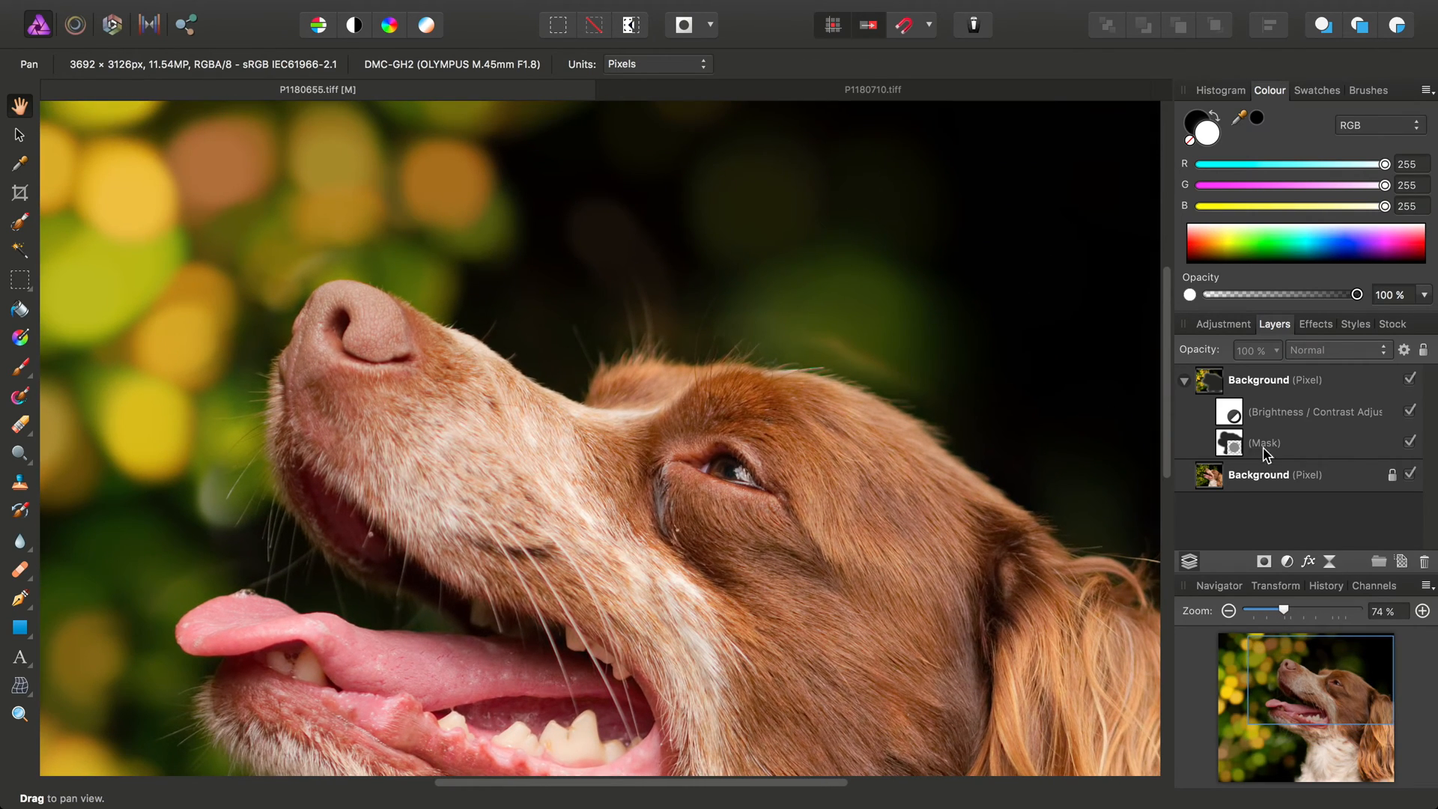
left_click(1265, 442)
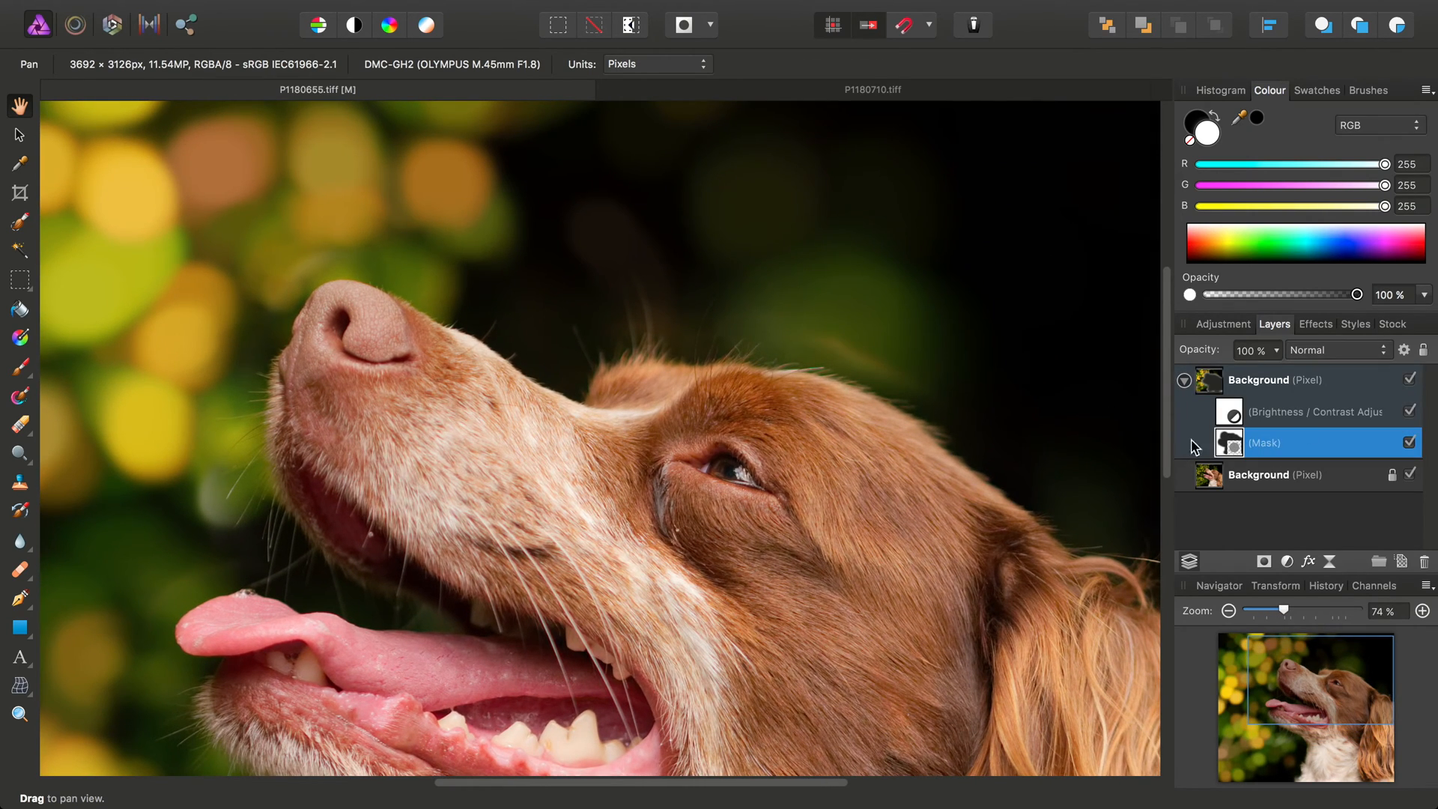
left_click(18, 367)
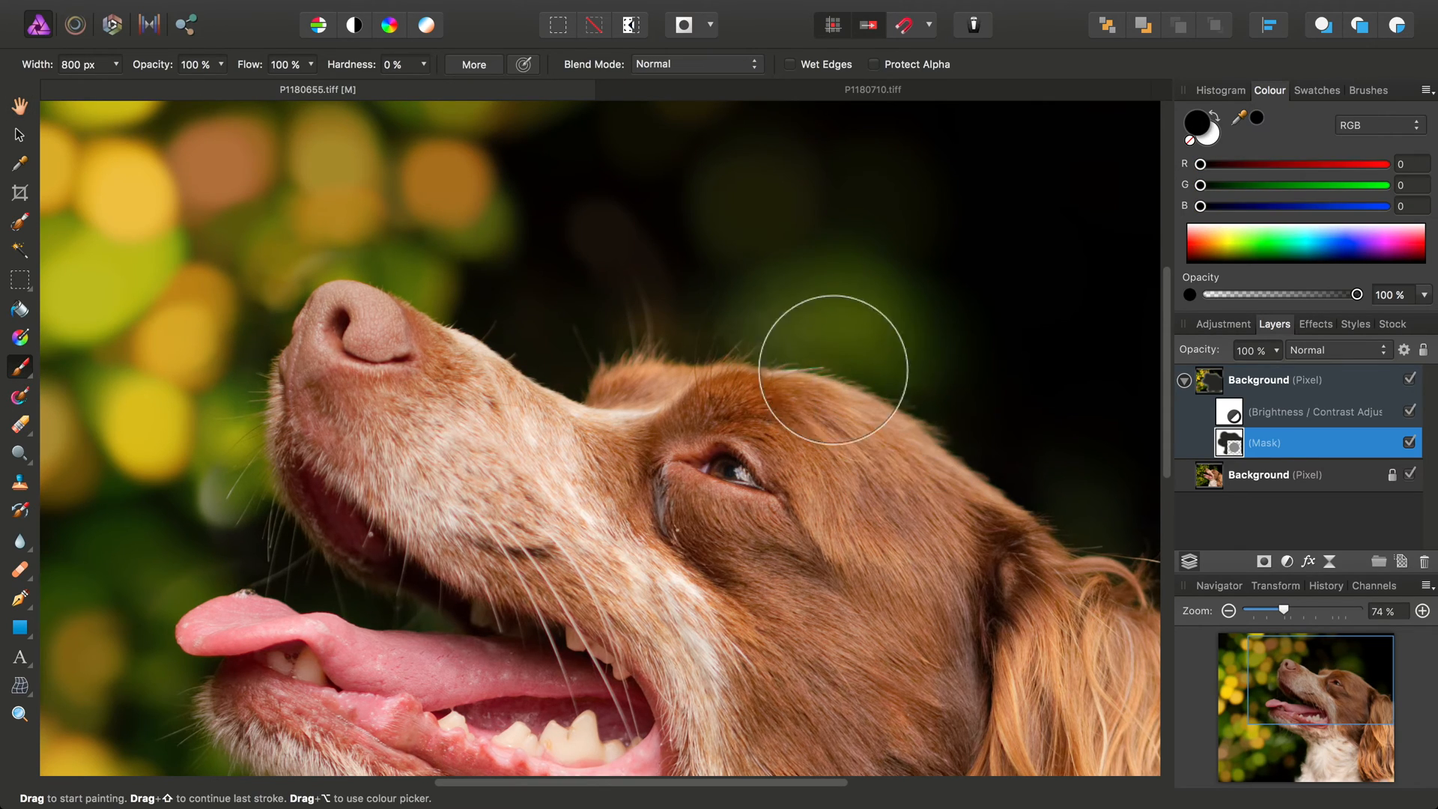
mouse_move(805, 348)
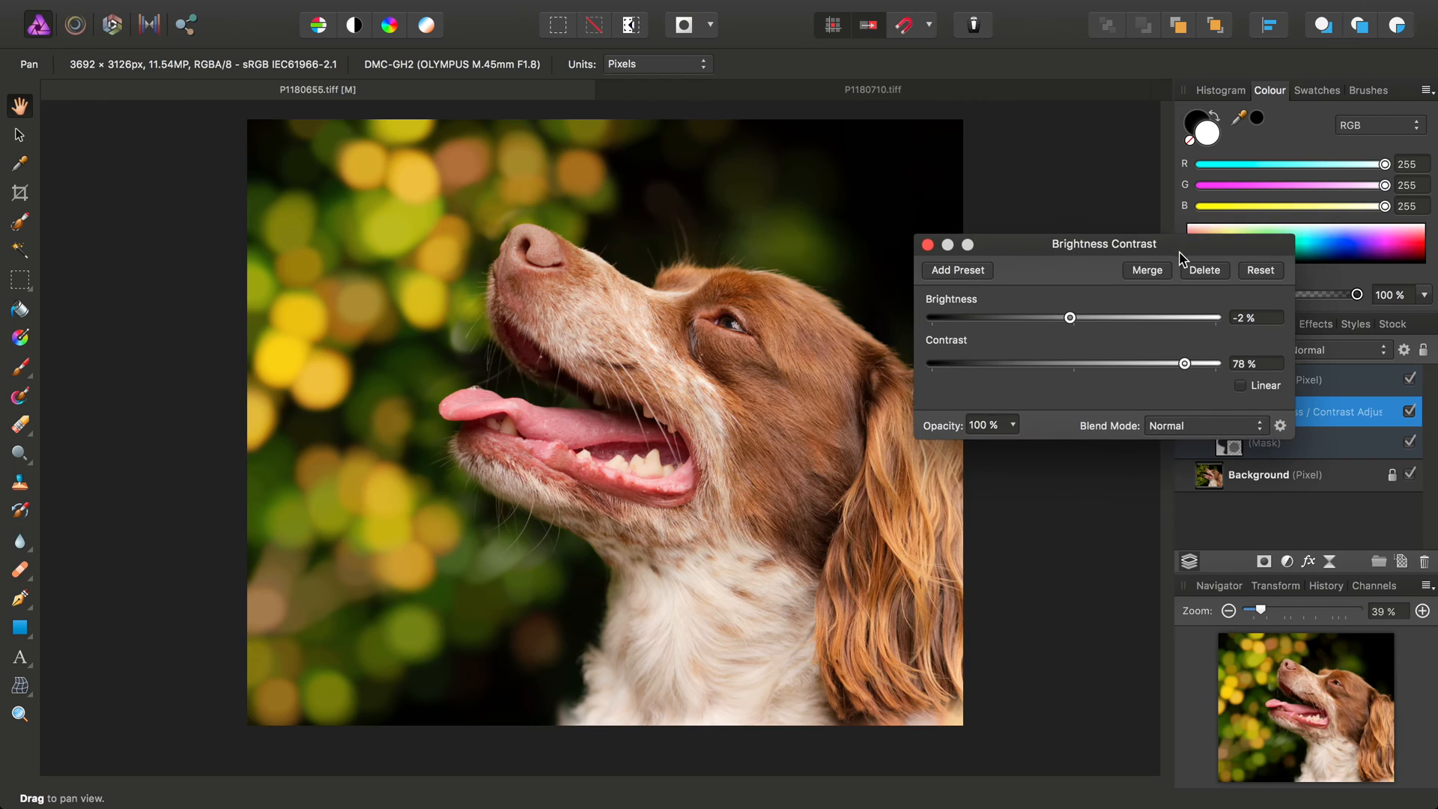
Set the nested adjustment to brightness 6% and contrast 52%, then close it
left_click_drag(1069, 316, 1083, 316)
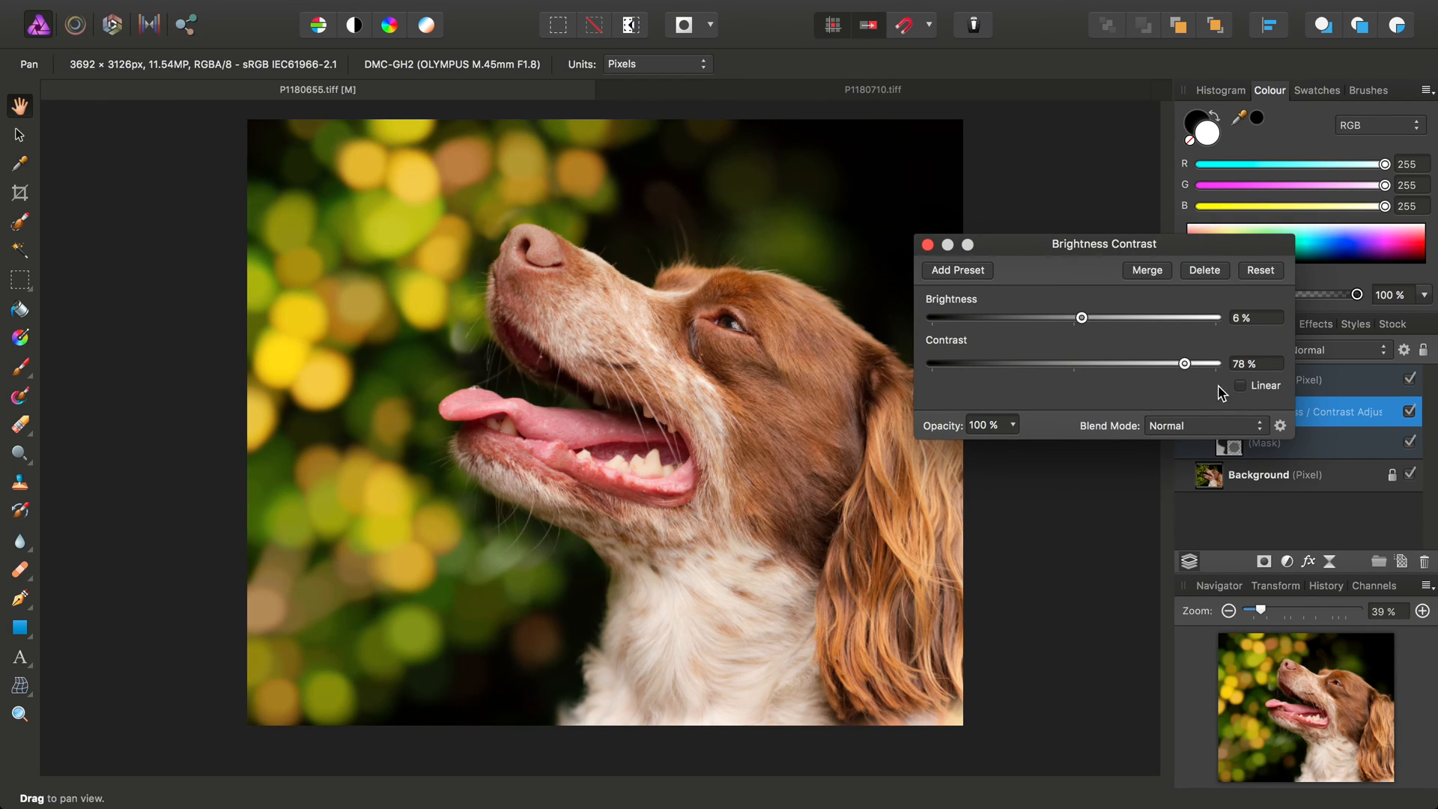
left_click_drag(1184, 363, 1137, 363)
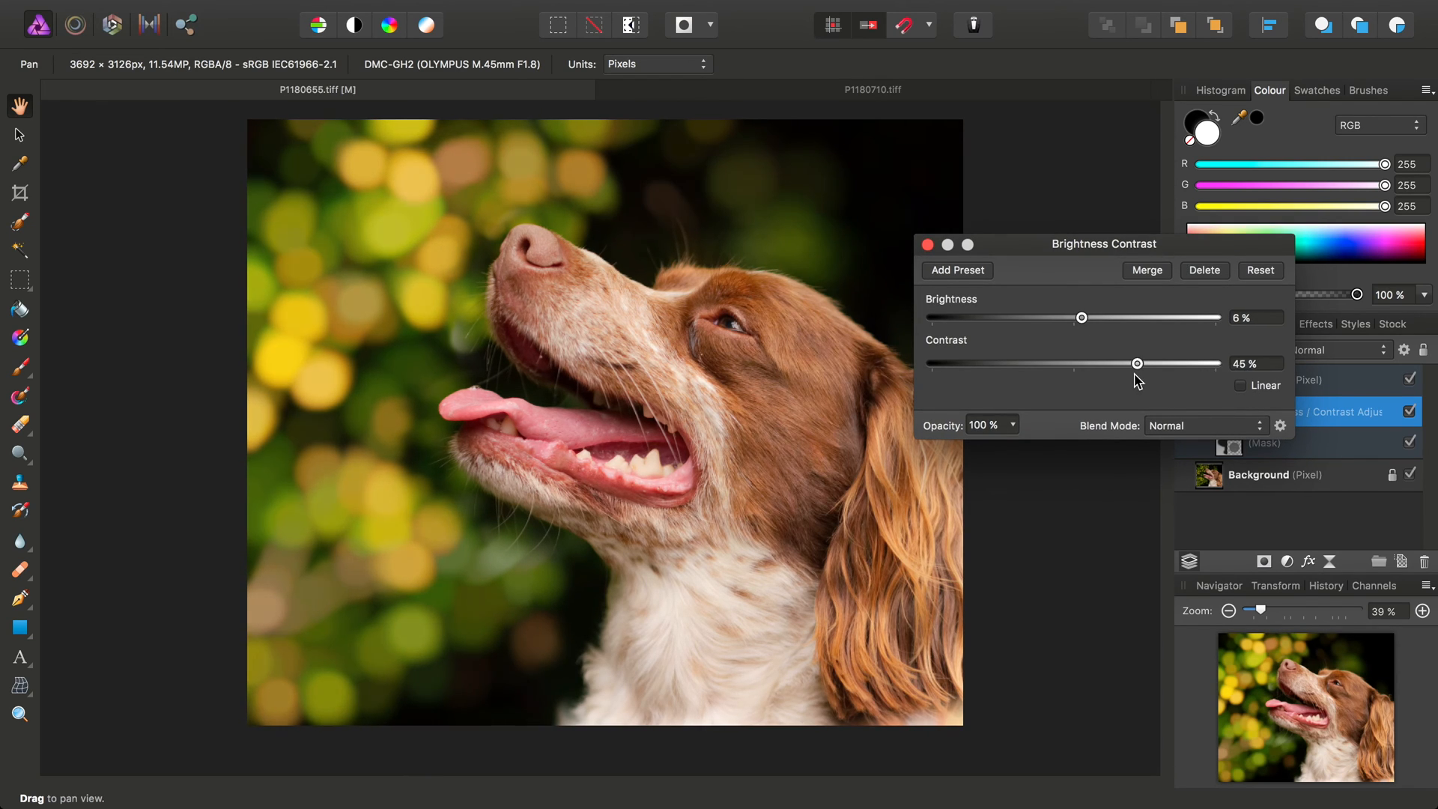
left_click_drag(1137, 364, 1163, 363)
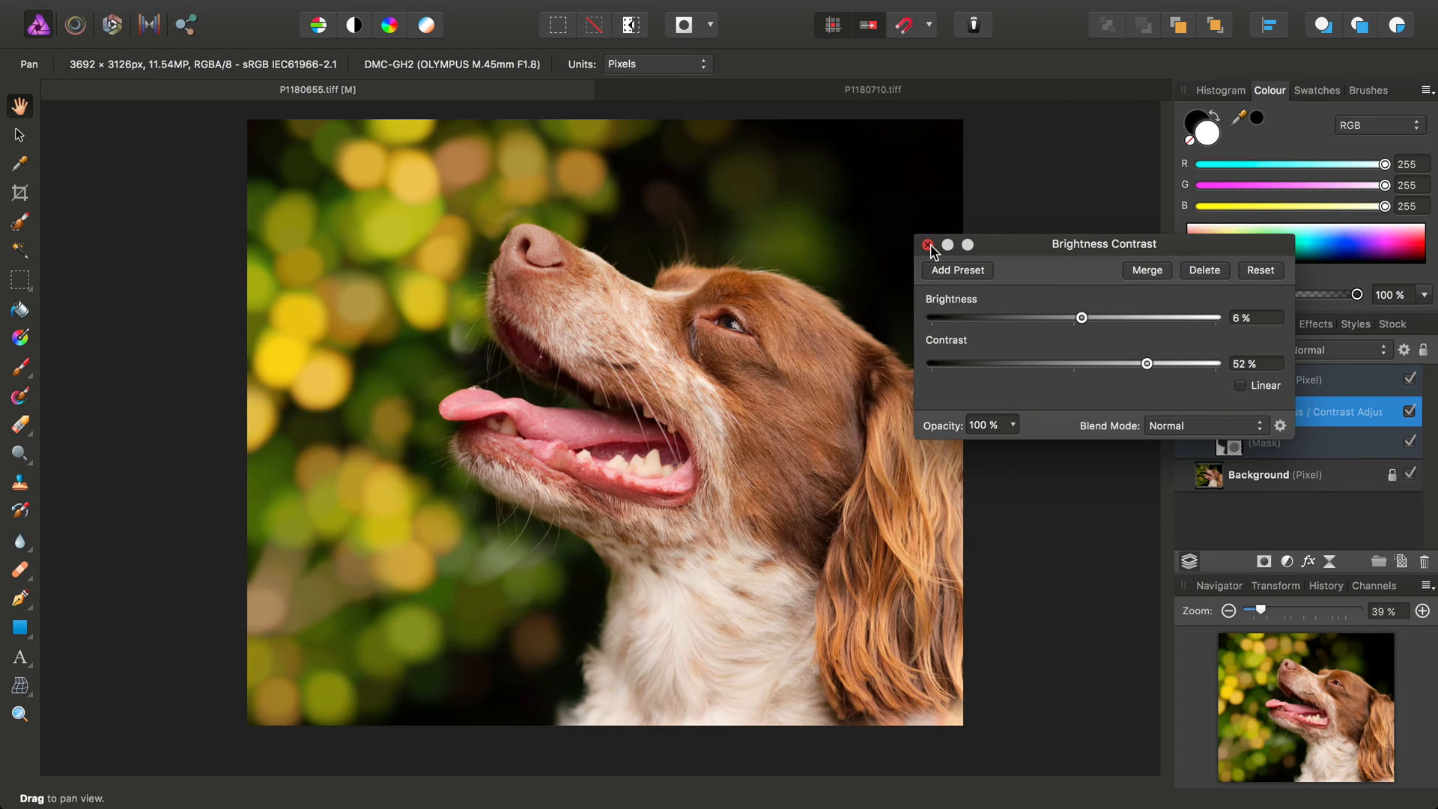
left_click(927, 245)
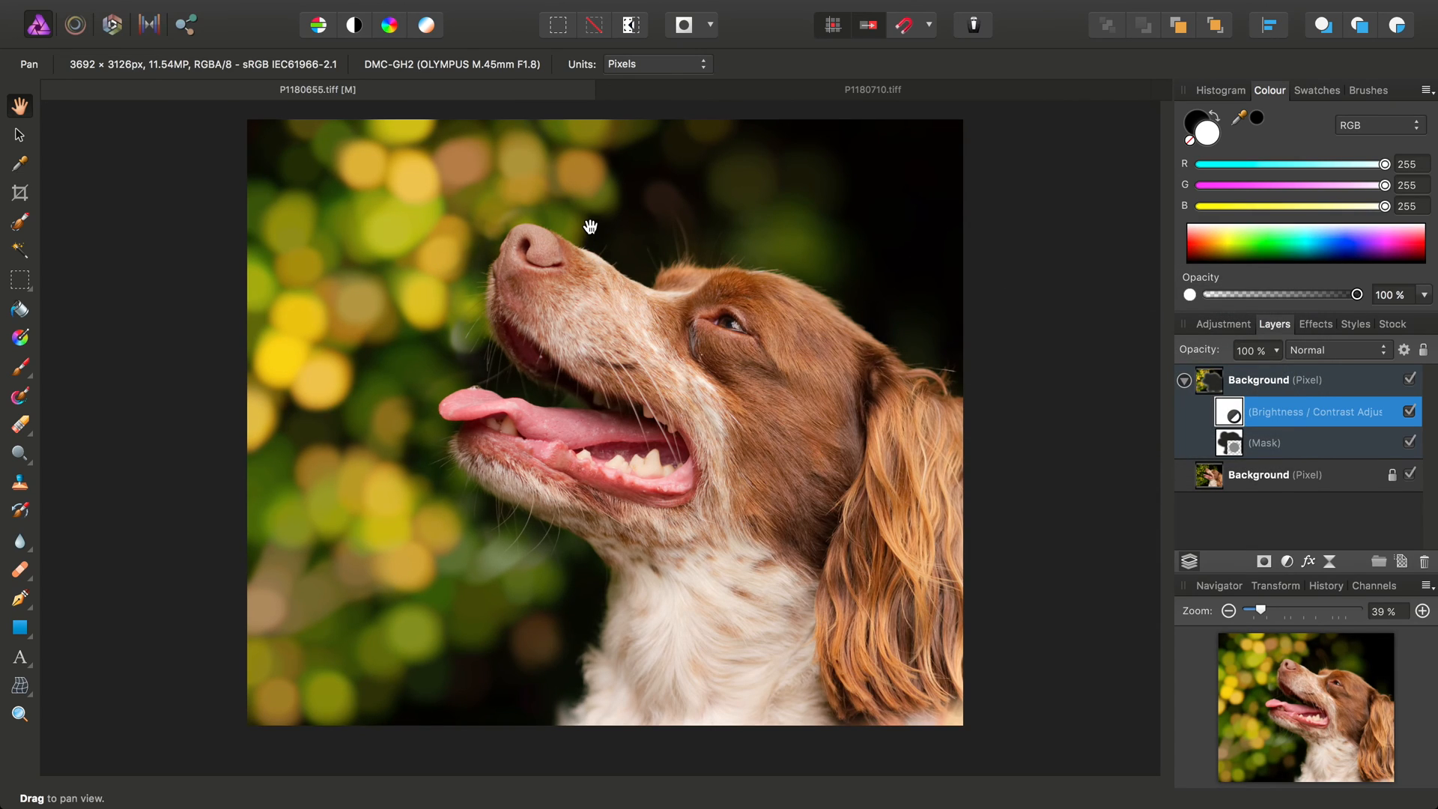
mouse_move(1111, 196)
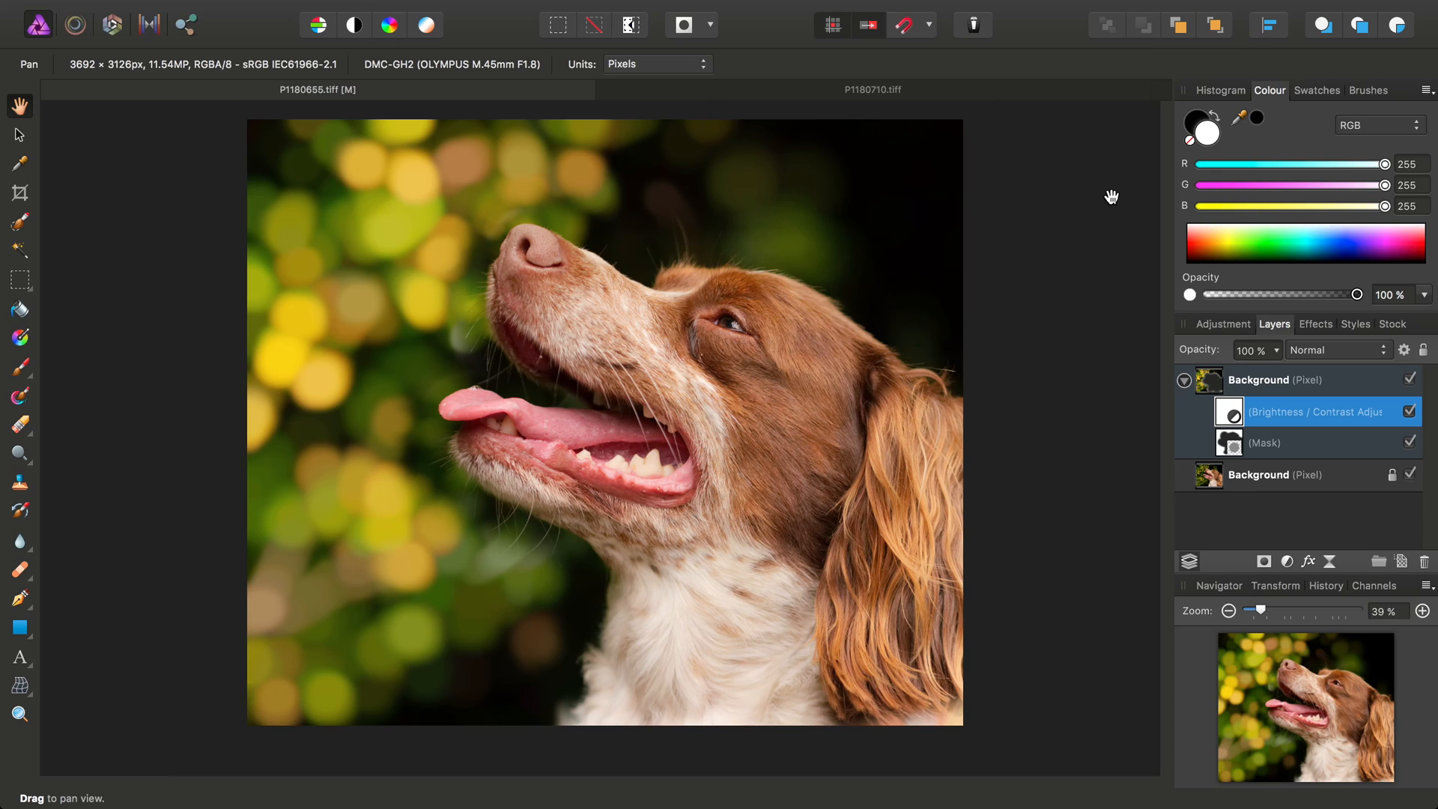